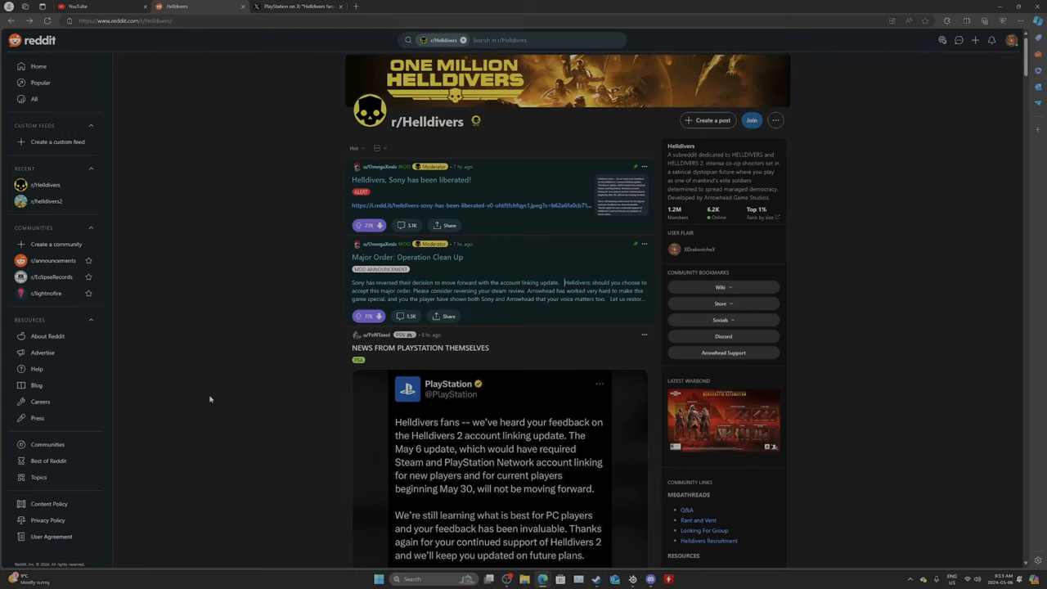
mouse_move(289, 264)
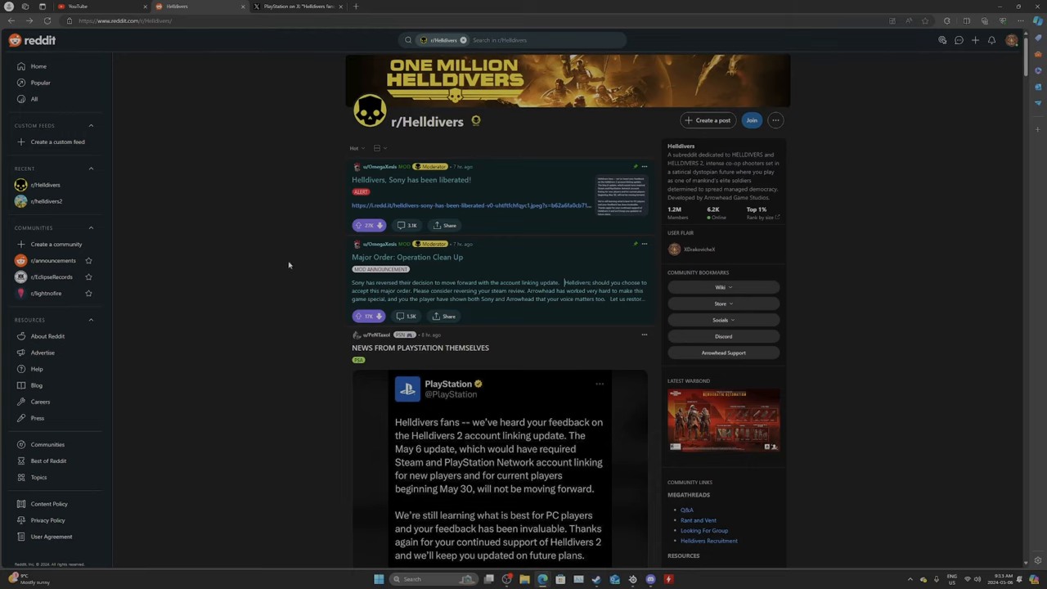
mouse_move(272, 214)
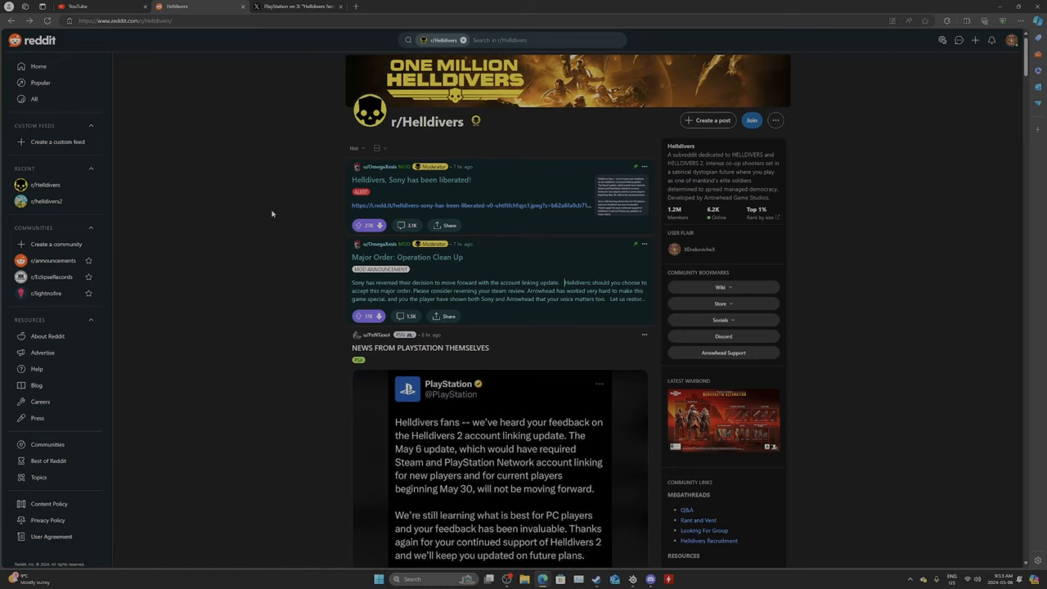
mouse_move(404, 180)
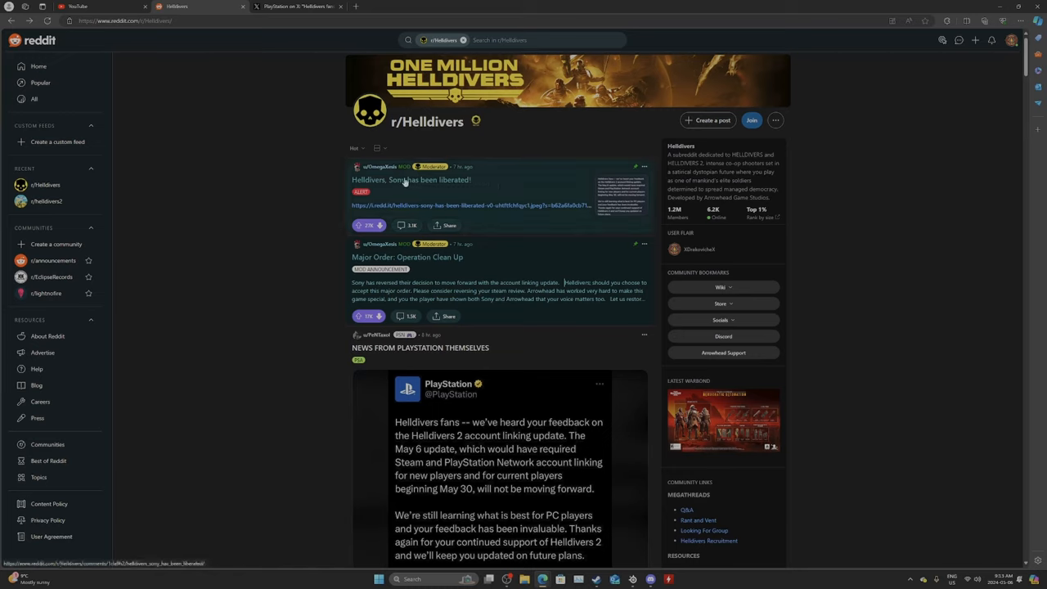
mouse_move(420, 204)
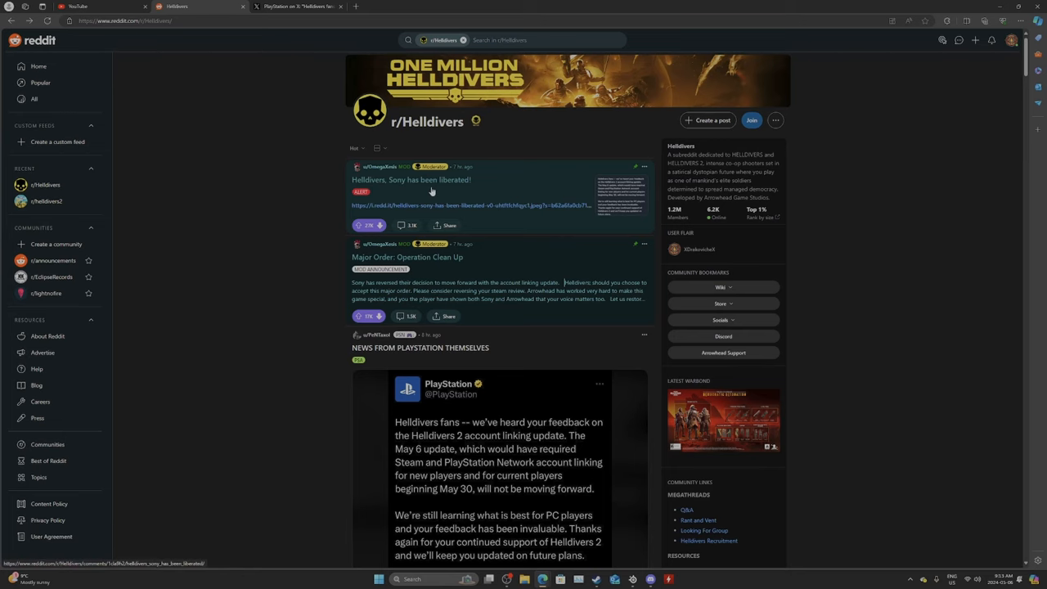
Open the 'Helldivers, Sony has been liberated!' post, then the 'Major Order: Operation Clean Up' post
left_click(412, 179)
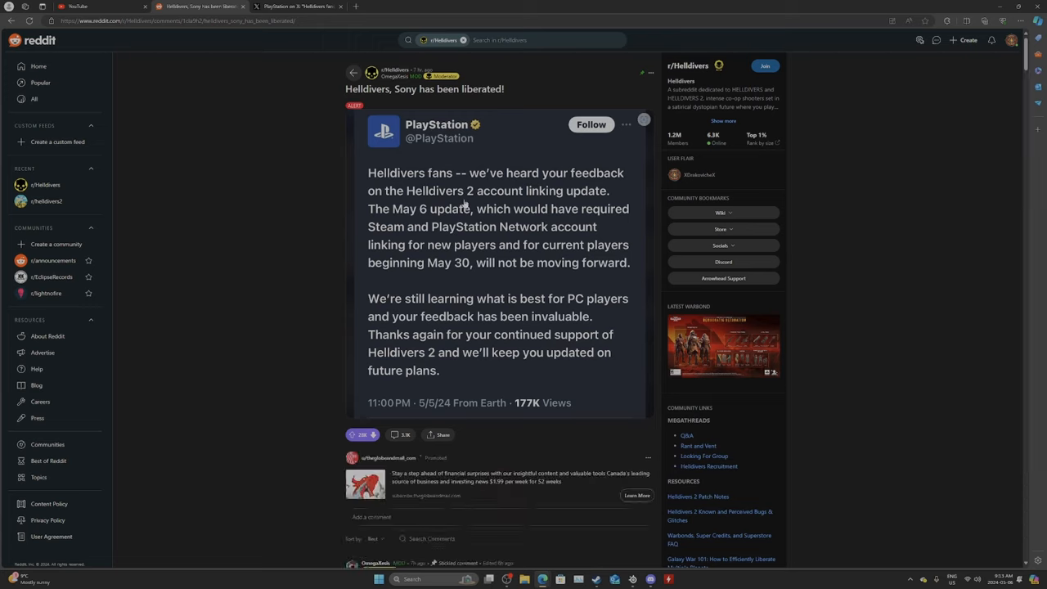
mouse_move(385, 220)
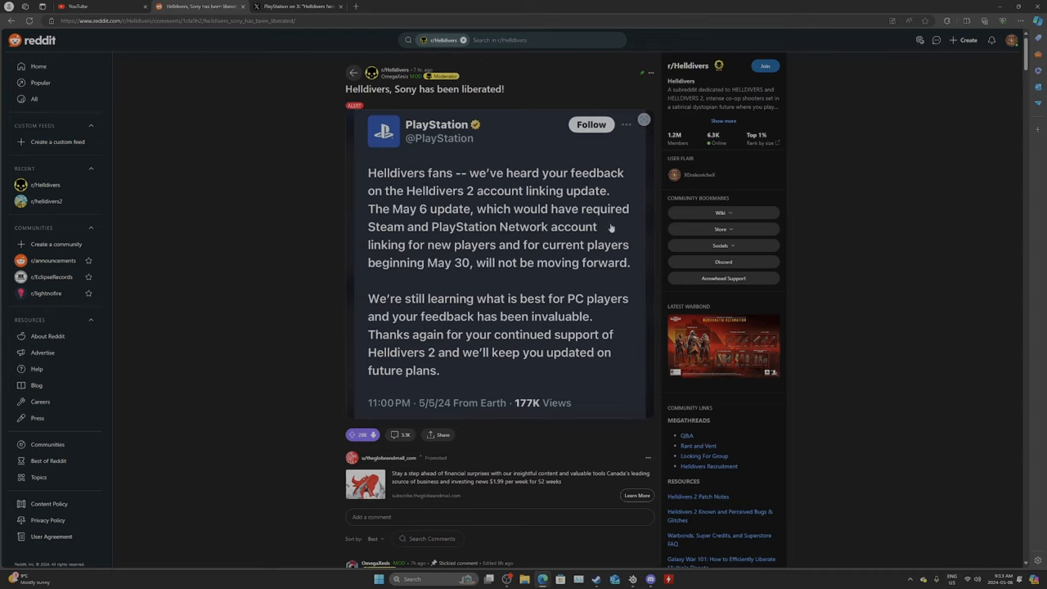
mouse_move(579, 244)
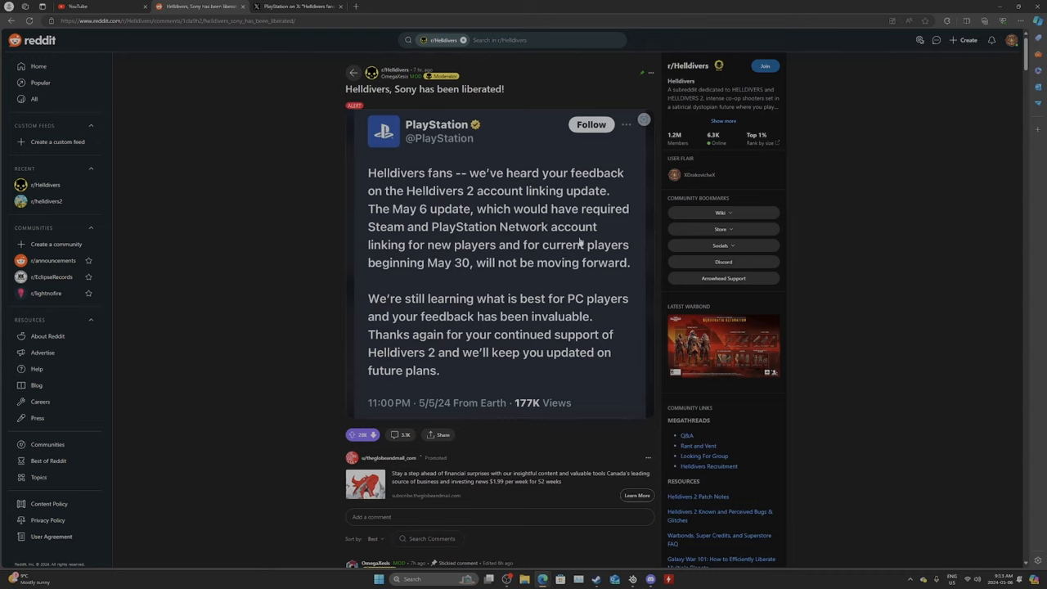
mouse_move(507, 254)
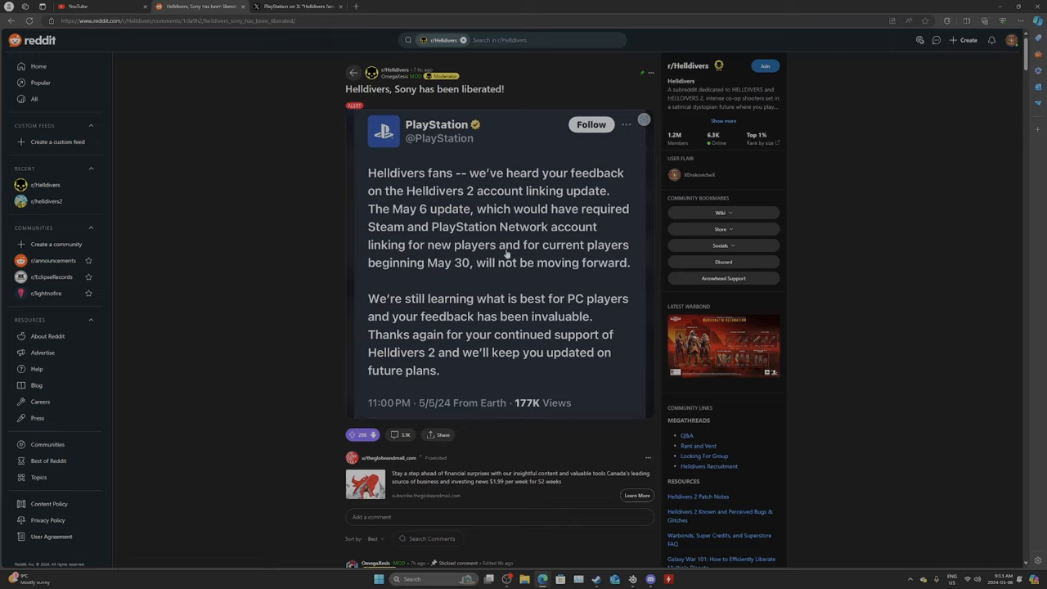
mouse_move(516, 277)
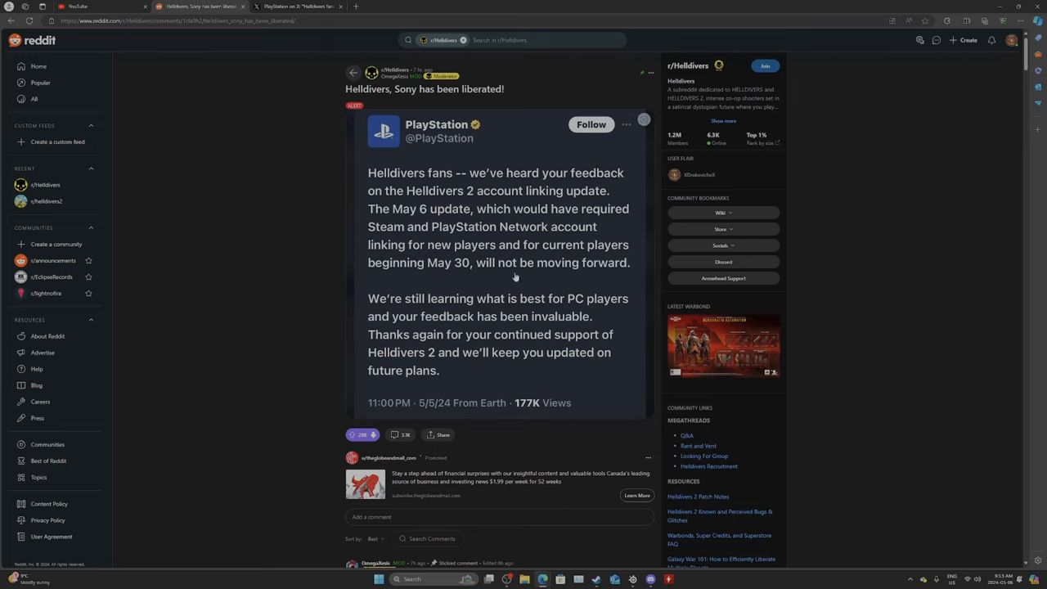
mouse_move(369, 295)
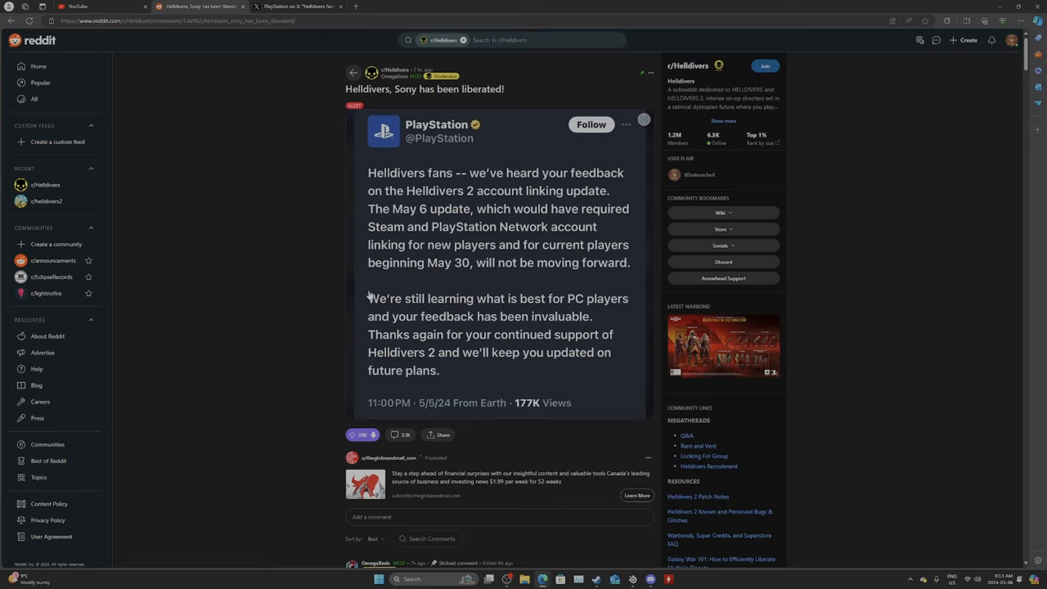
mouse_move(556, 311)
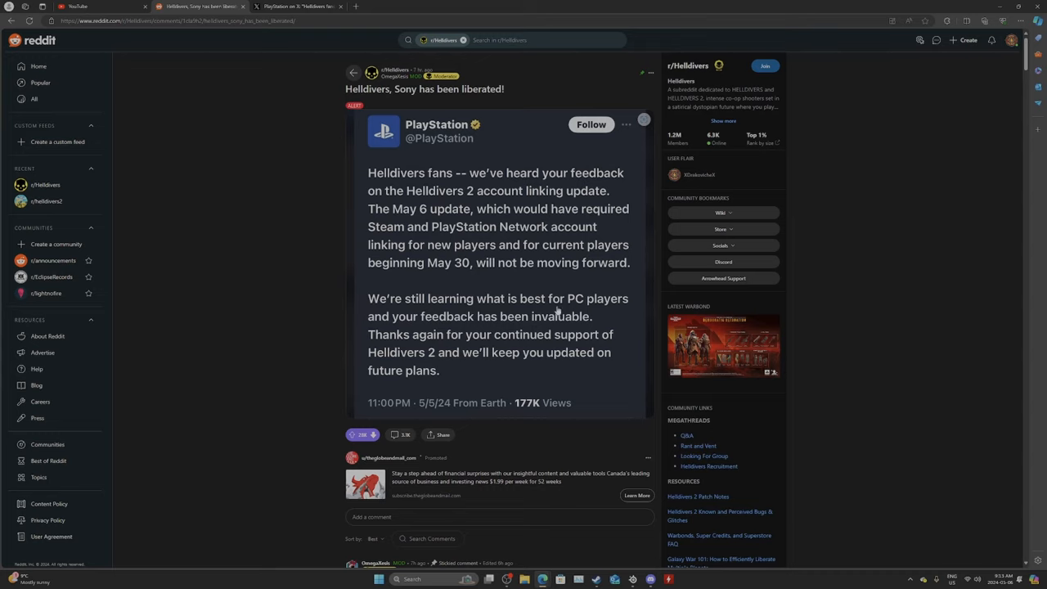
mouse_move(561, 336)
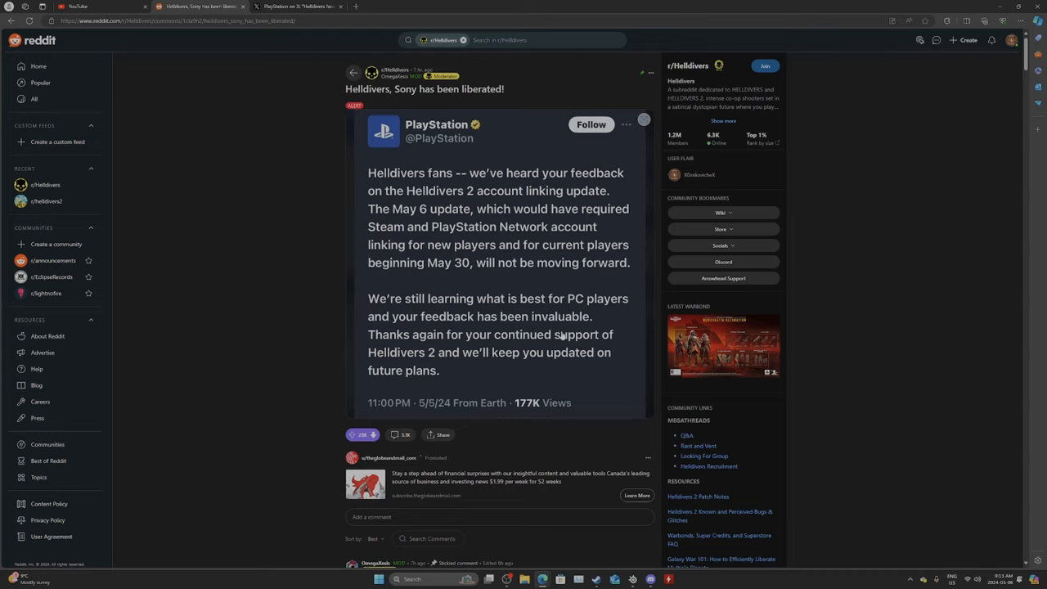
mouse_move(562, 348)
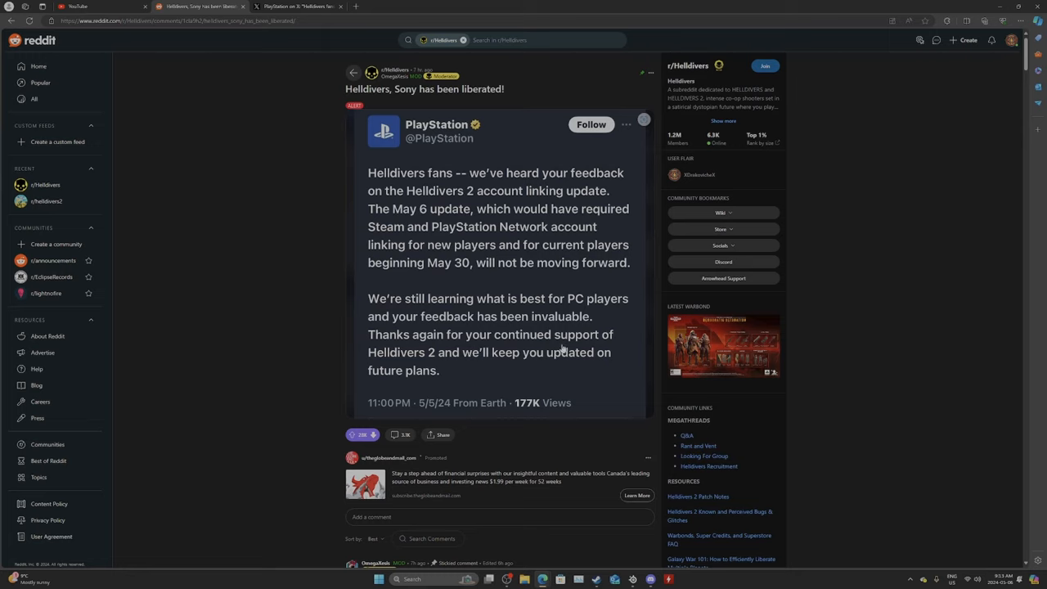
mouse_move(448, 368)
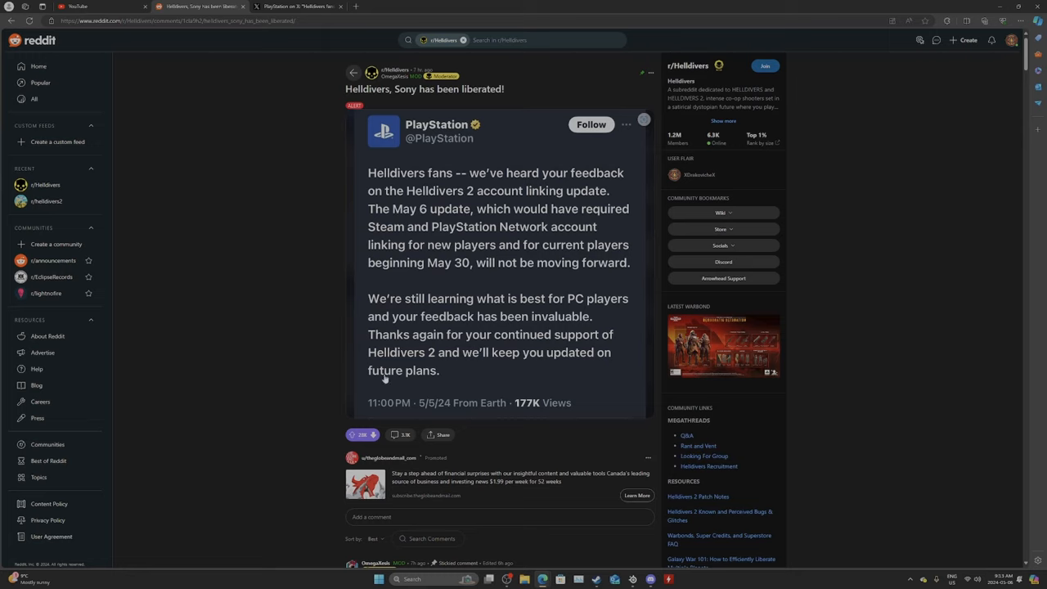
scroll("down", 3)
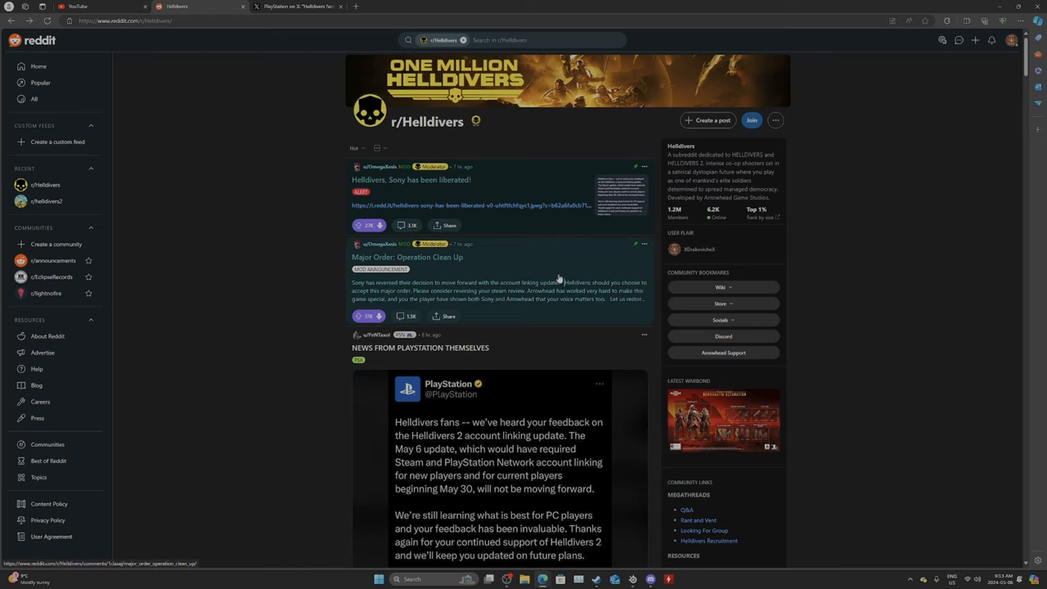
left_click(407, 257)
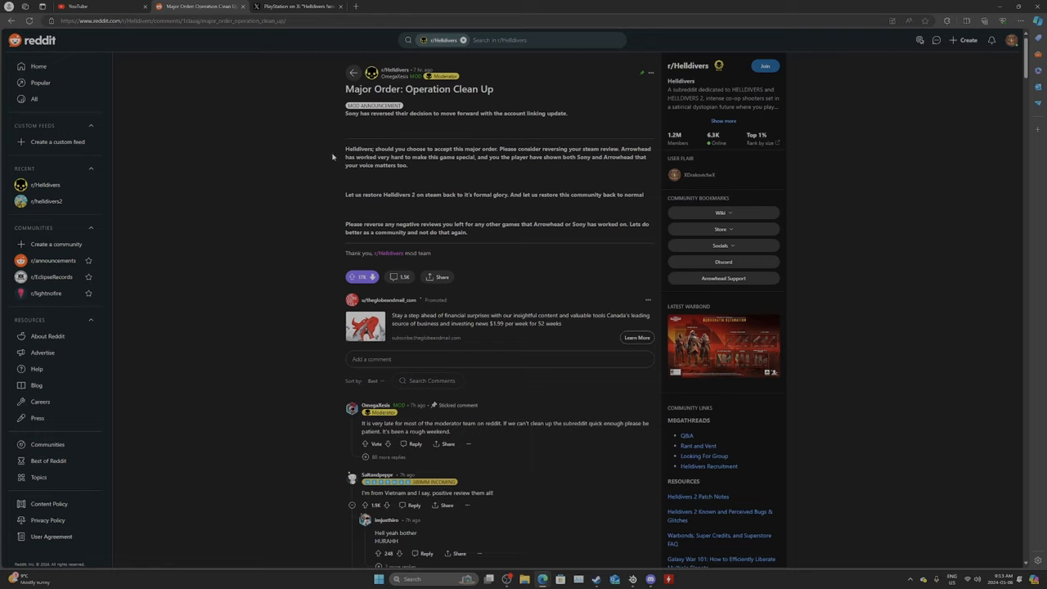
mouse_move(398, 148)
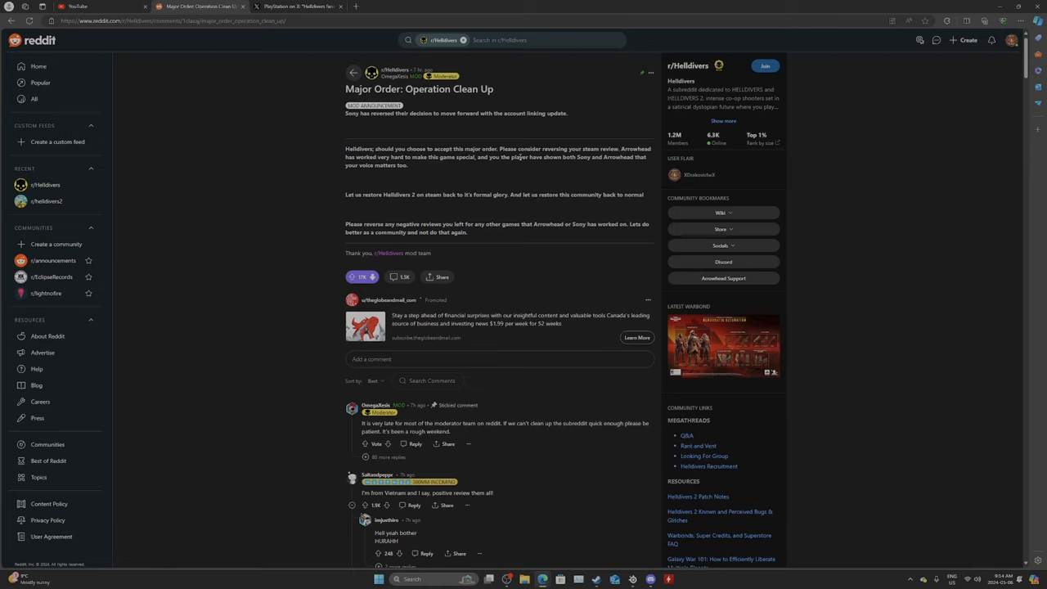
mouse_move(425, 171)
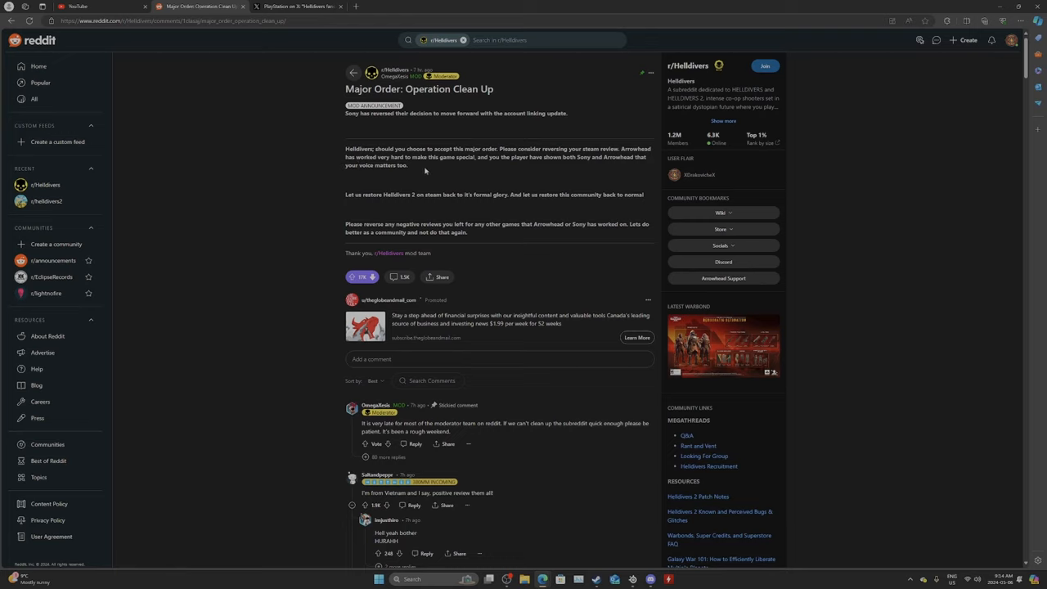
mouse_move(541, 170)
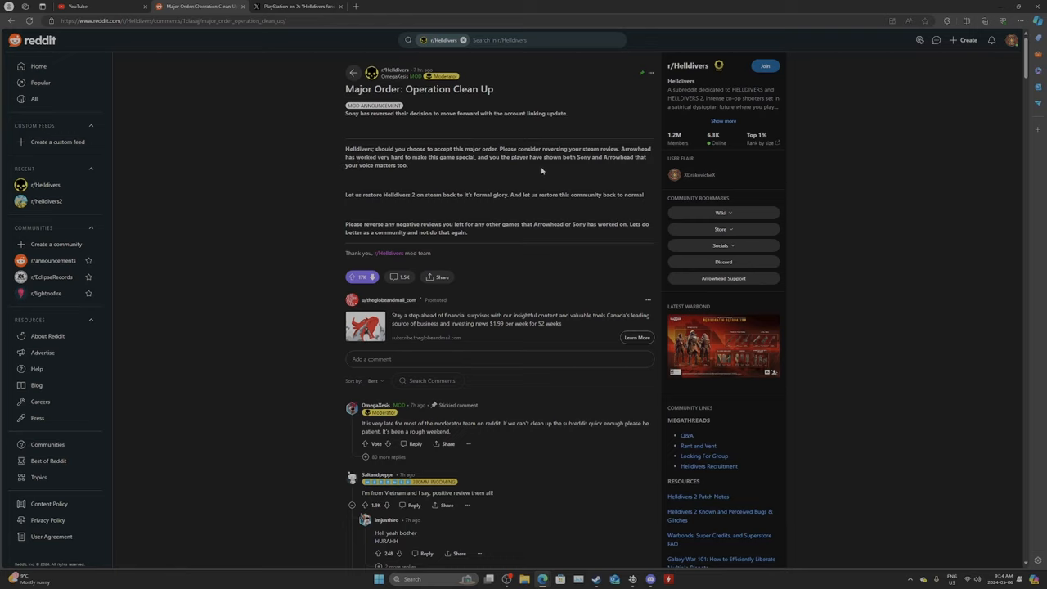
mouse_move(575, 188)
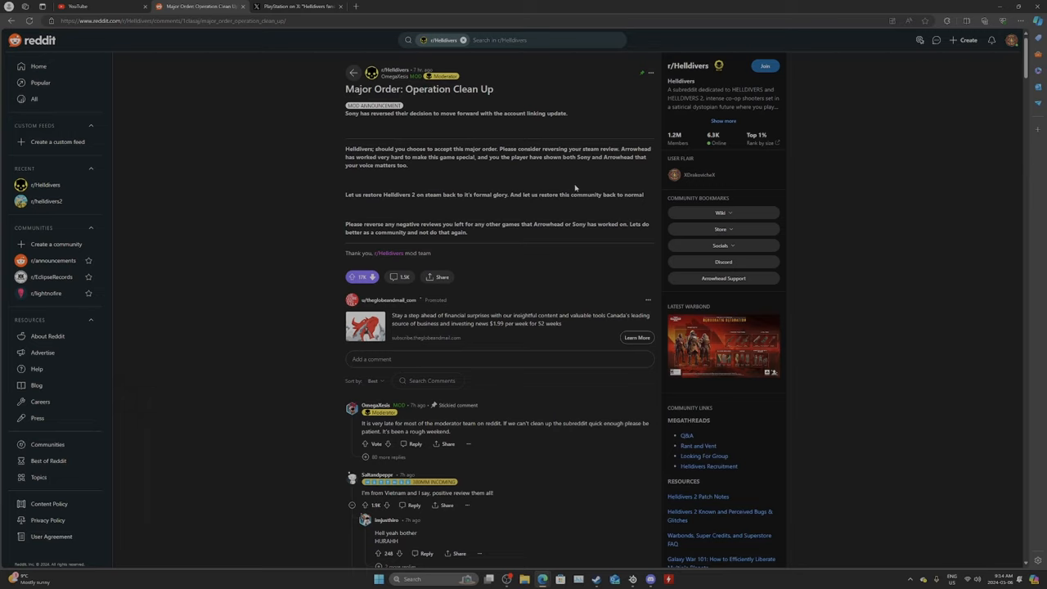
mouse_move(339, 198)
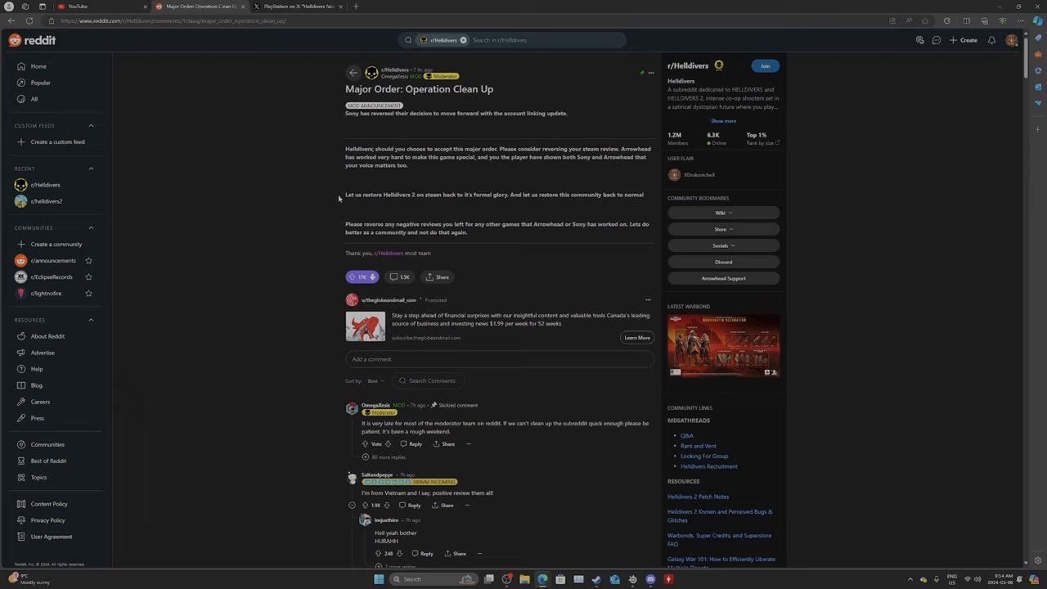
mouse_move(482, 207)
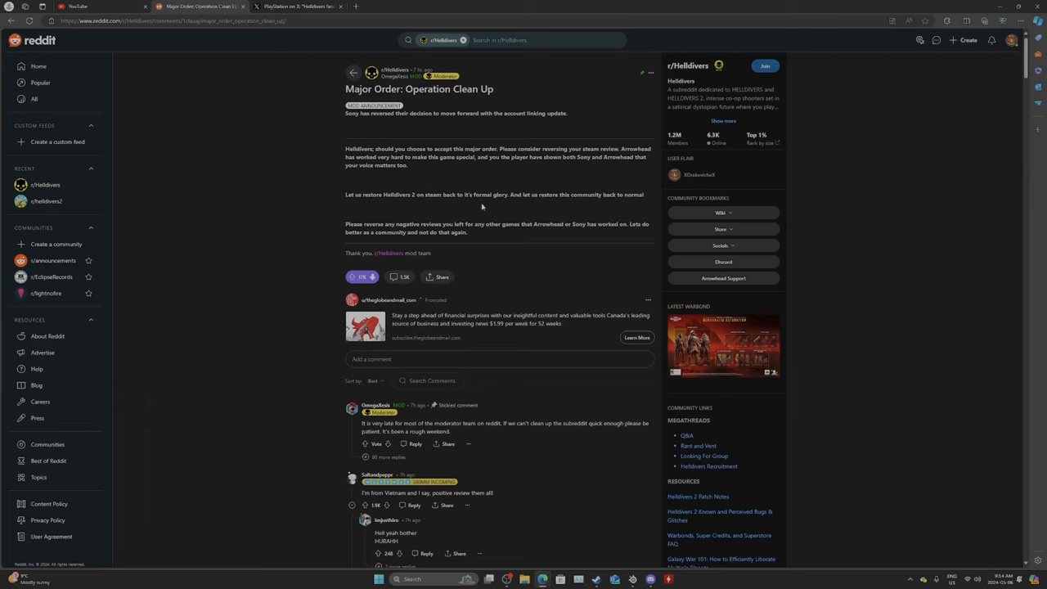
mouse_move(596, 211)
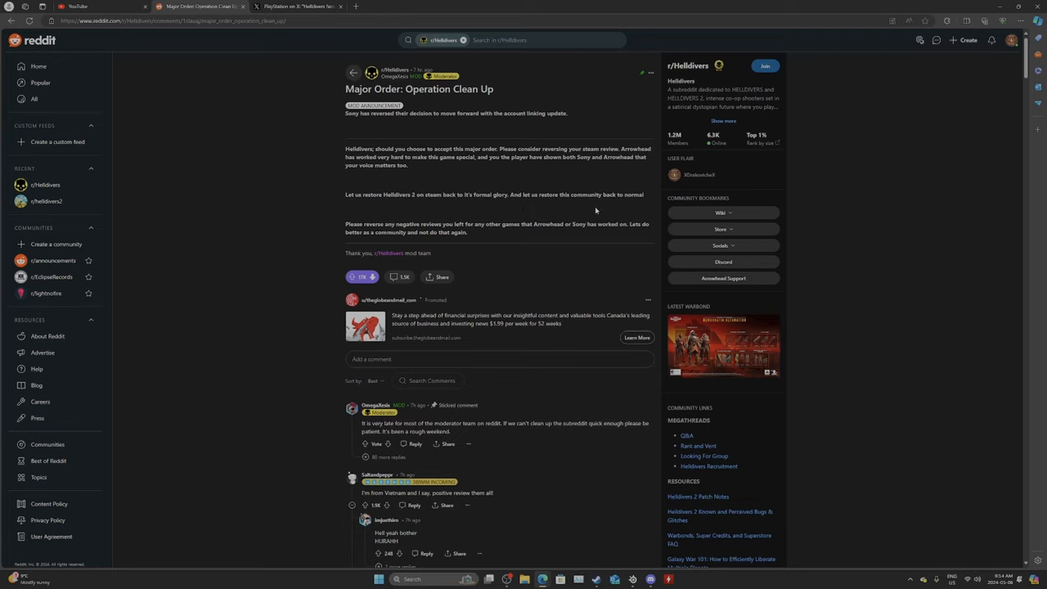
mouse_move(337, 229)
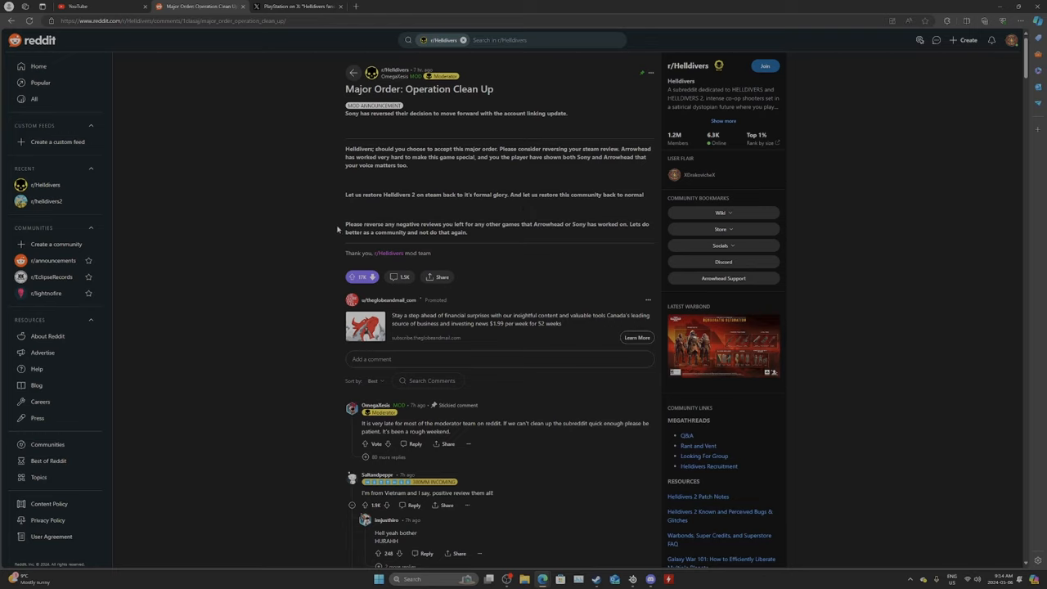
mouse_move(485, 238)
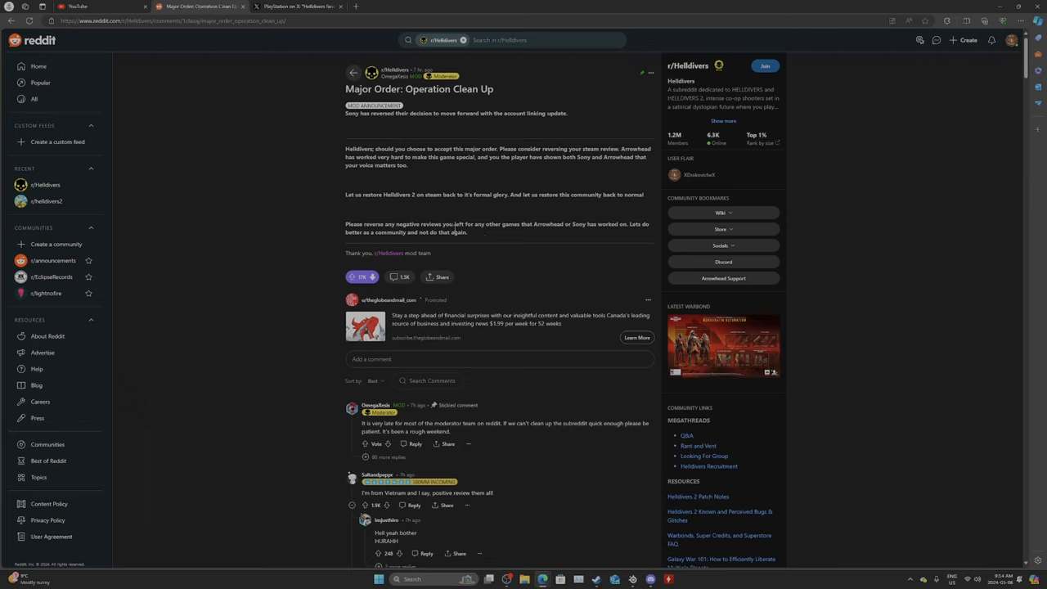
mouse_move(313, 218)
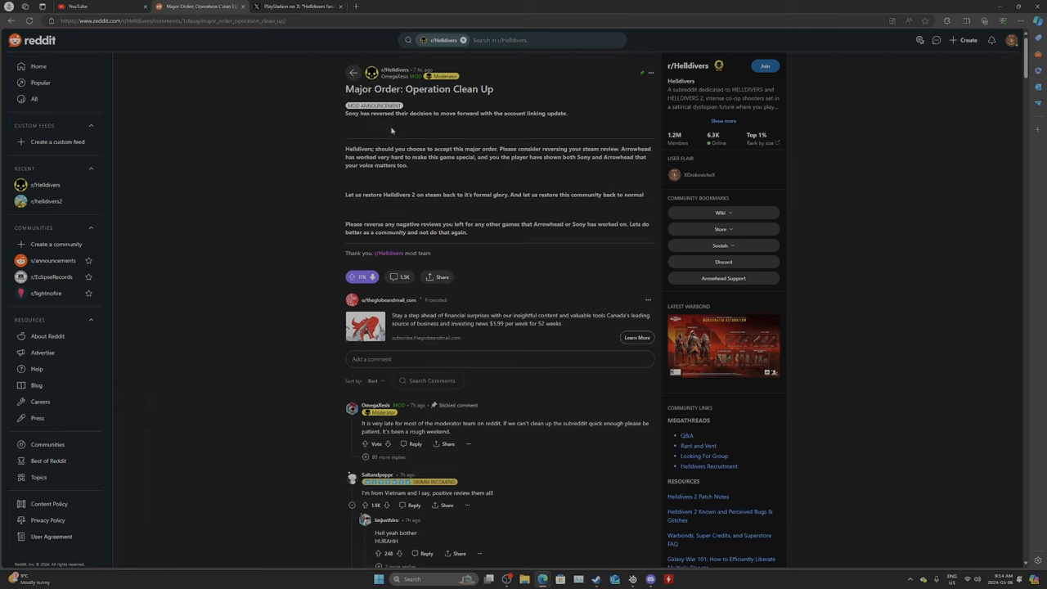
mouse_move(387, 169)
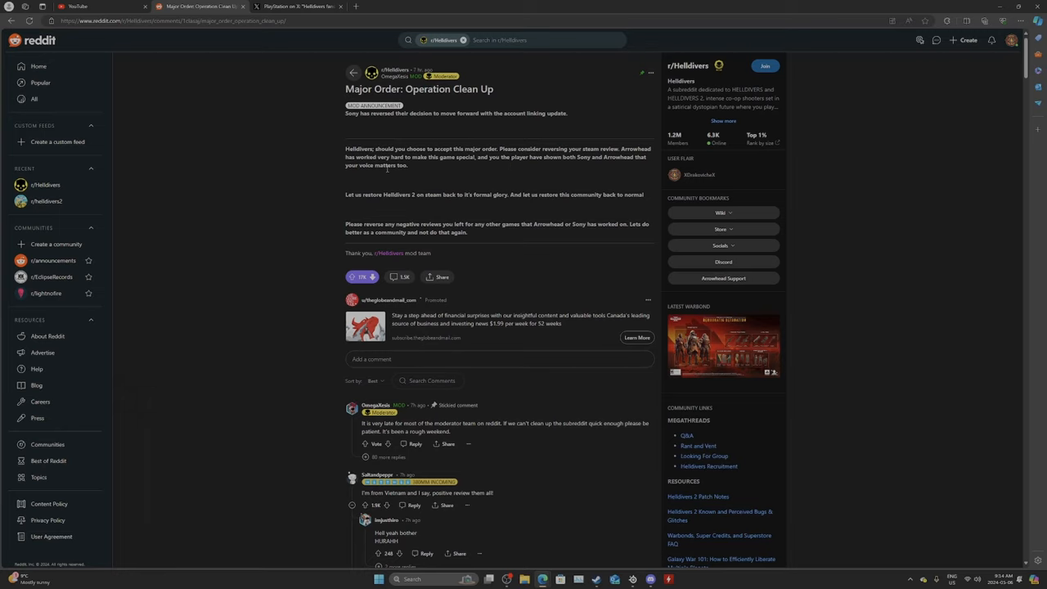
mouse_move(275, 251)
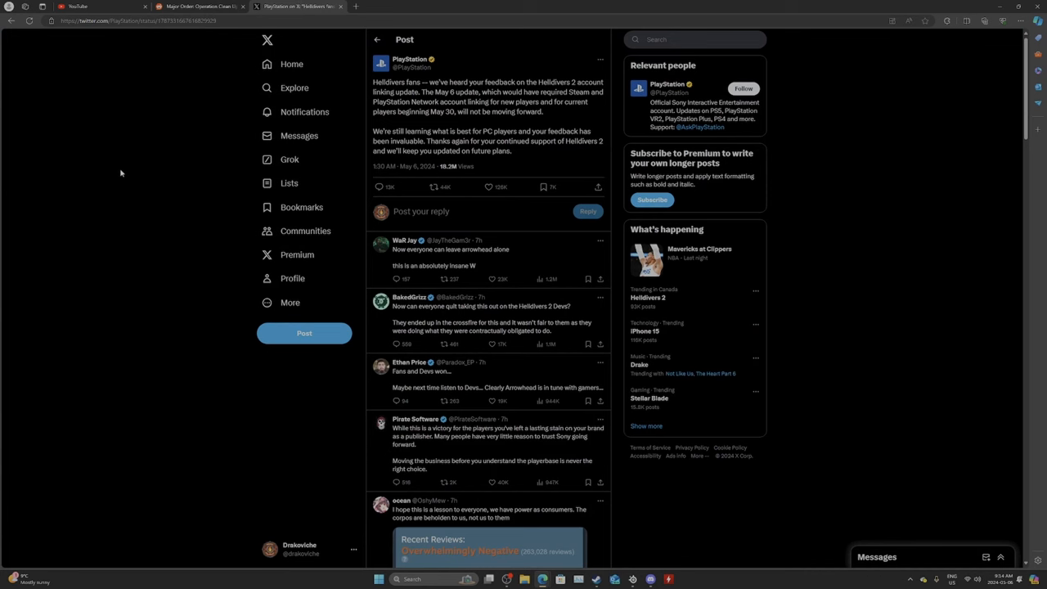
mouse_move(239, 211)
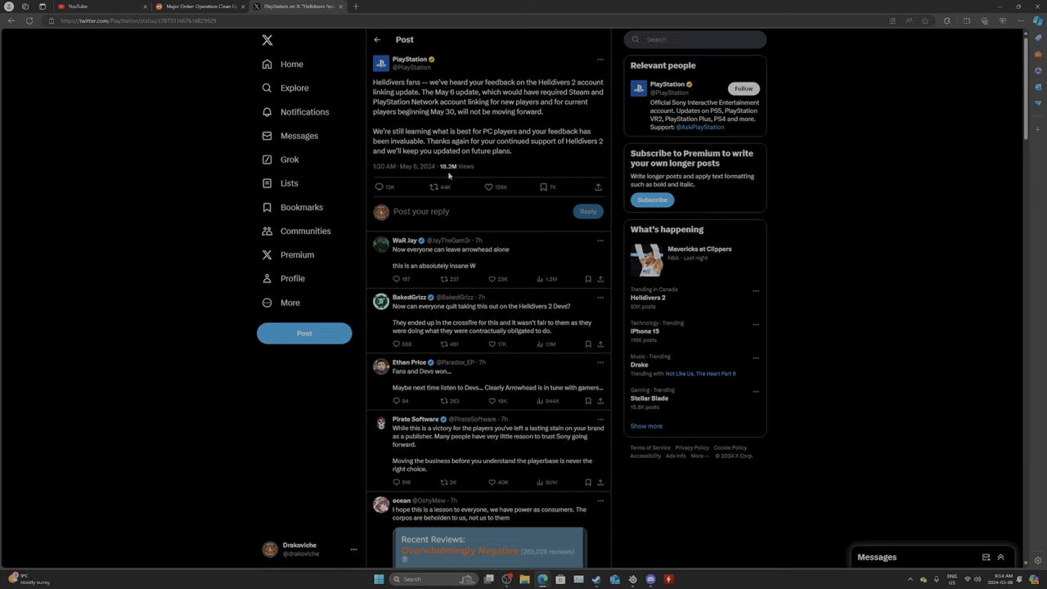
mouse_move(453, 174)
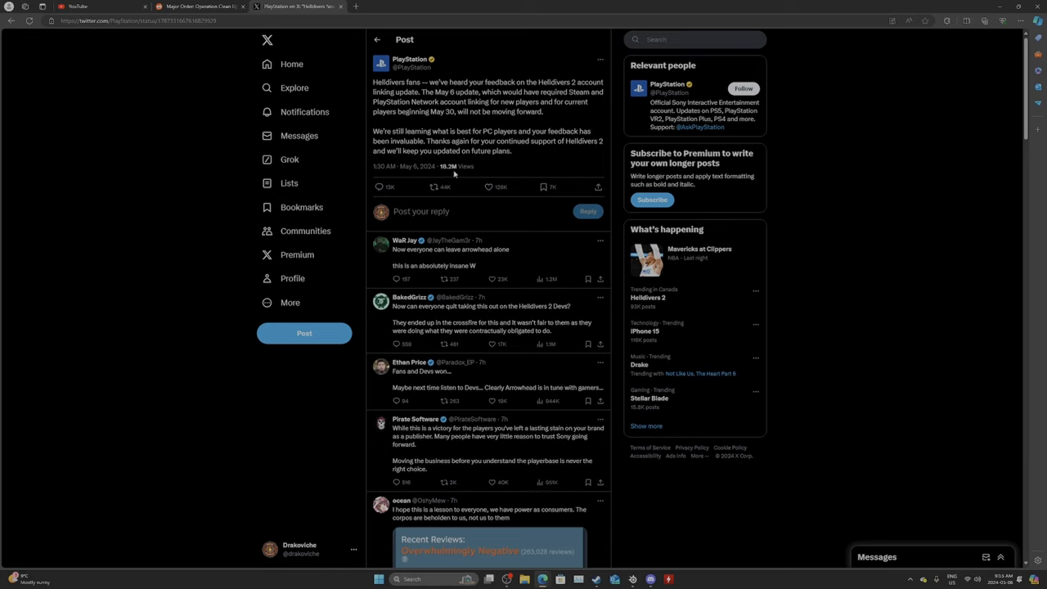
mouse_move(399, 179)
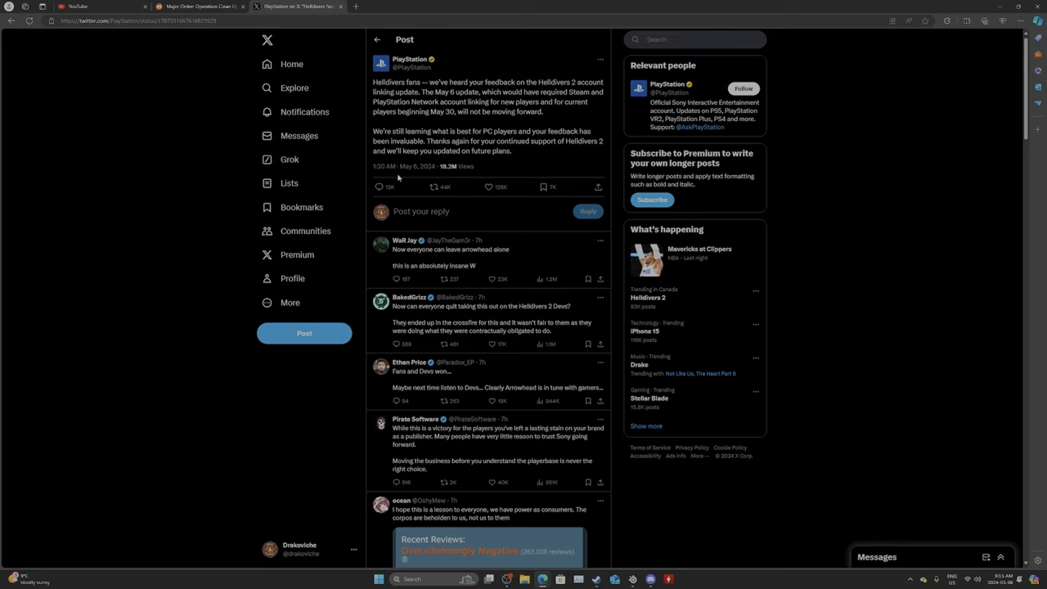
mouse_move(410, 179)
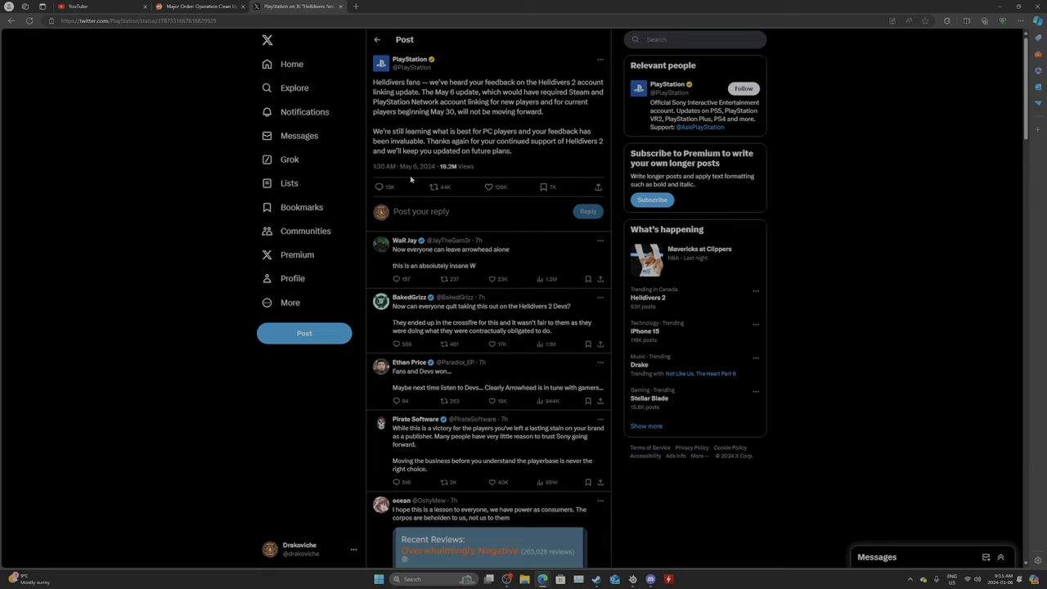
mouse_move(418, 180)
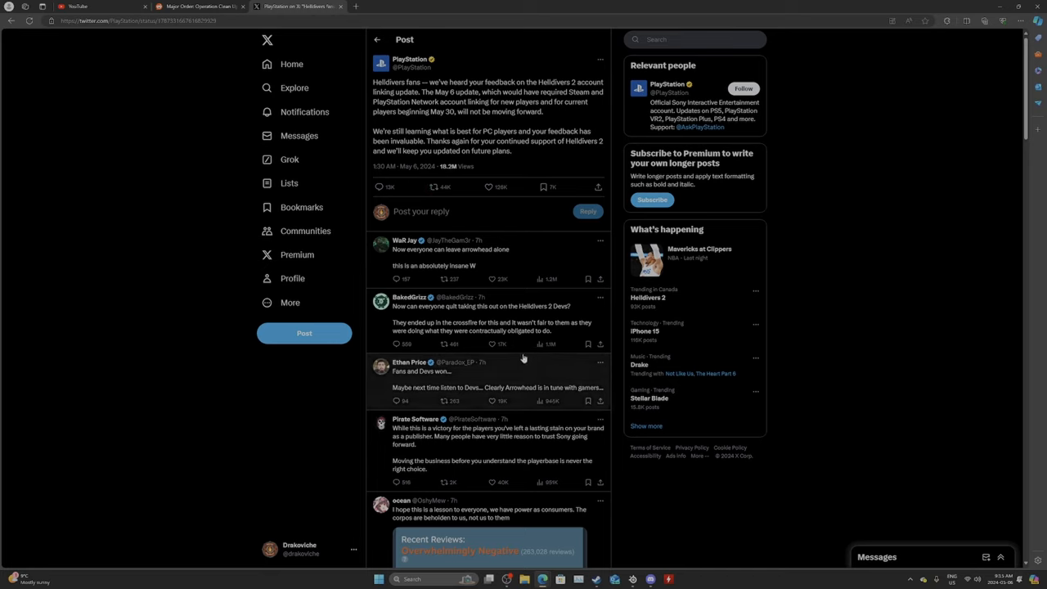
mouse_move(403, 395)
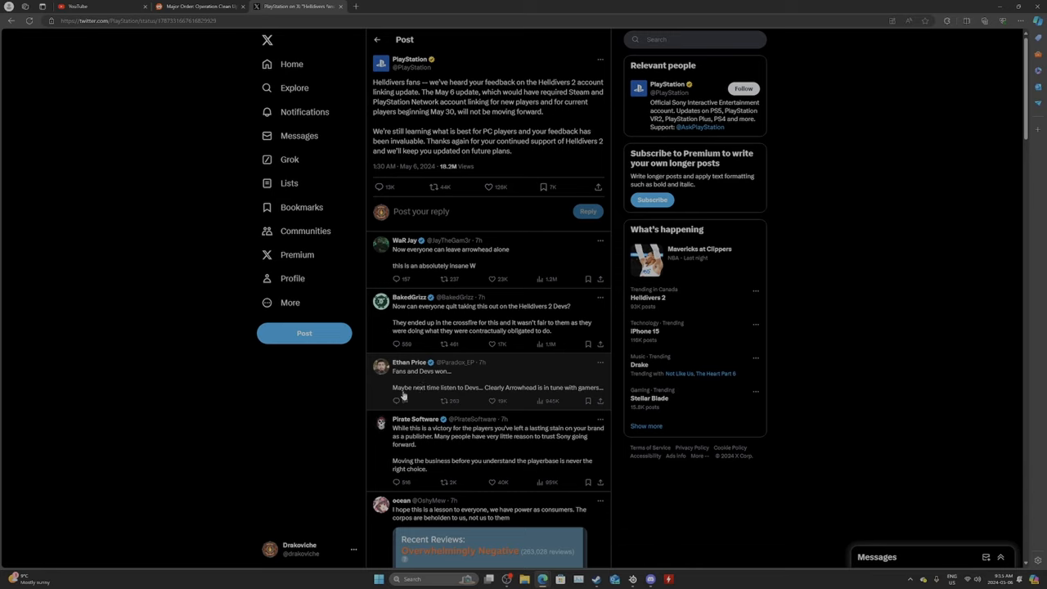
mouse_move(546, 400)
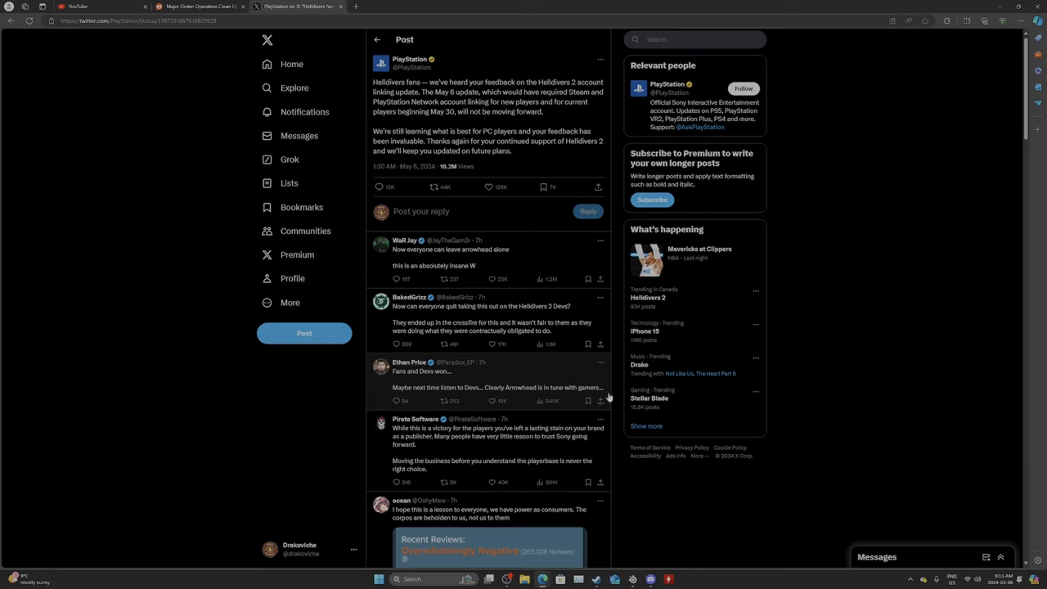
mouse_move(371, 331)
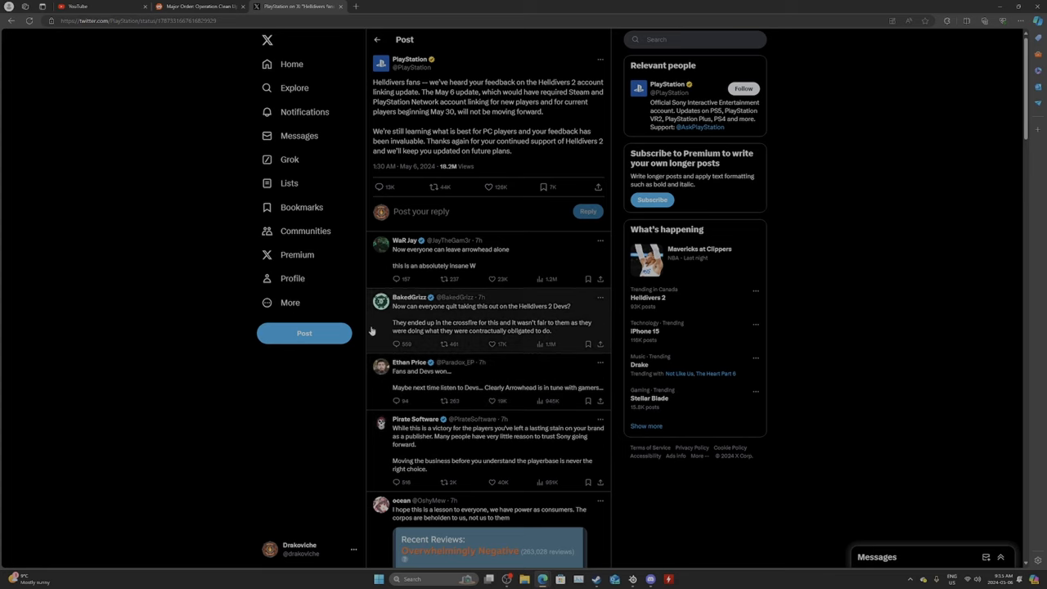
mouse_move(503, 457)
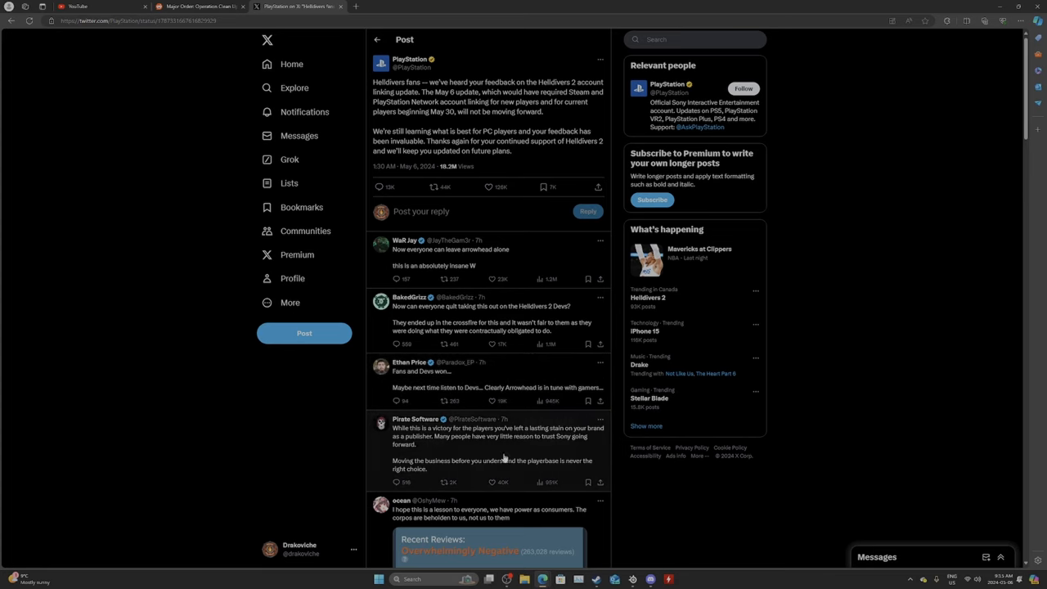
Scroll down PlayStation's account-linking post replies past the Steam reviews graph
scroll("down", 3)
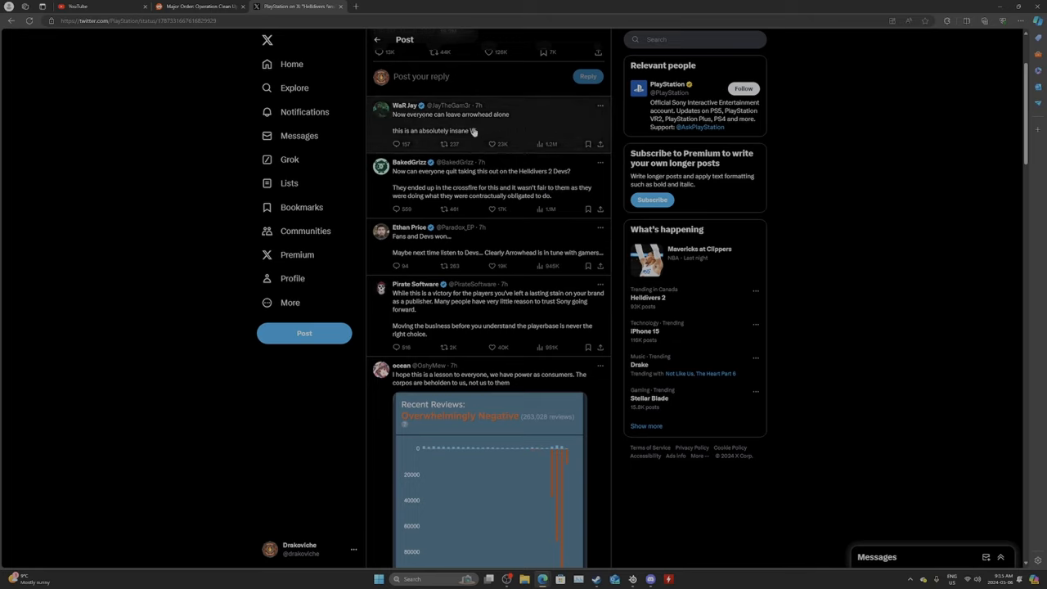
mouse_move(358, 108)
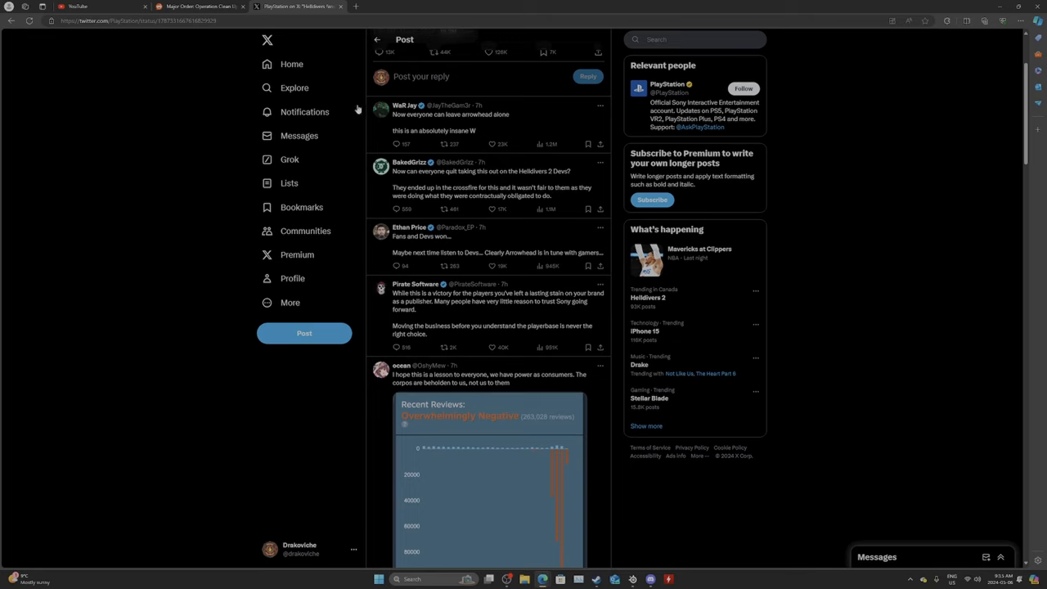
scroll("down", 3)
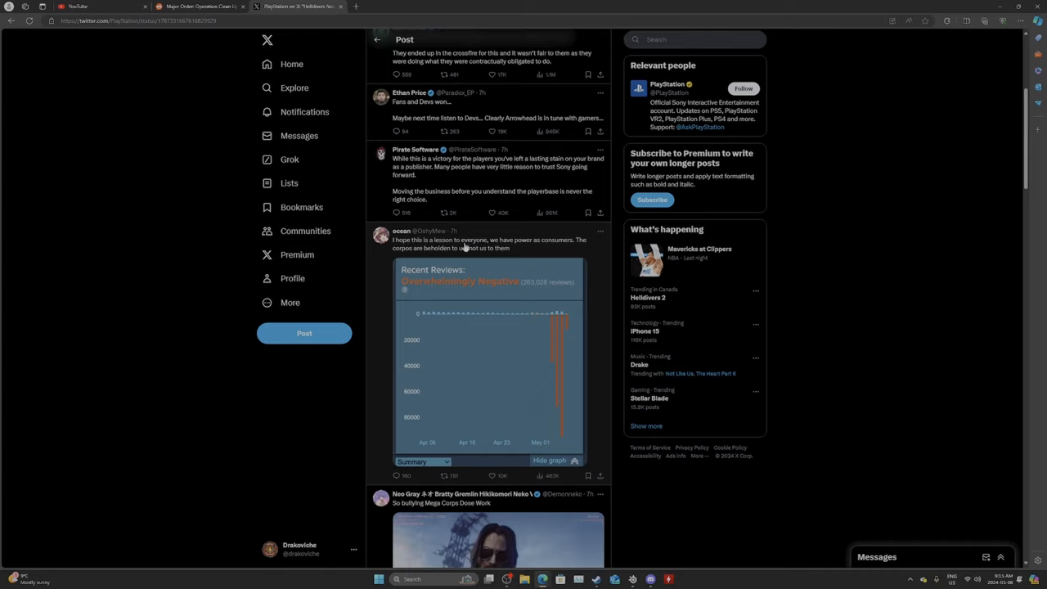
mouse_move(537, 247)
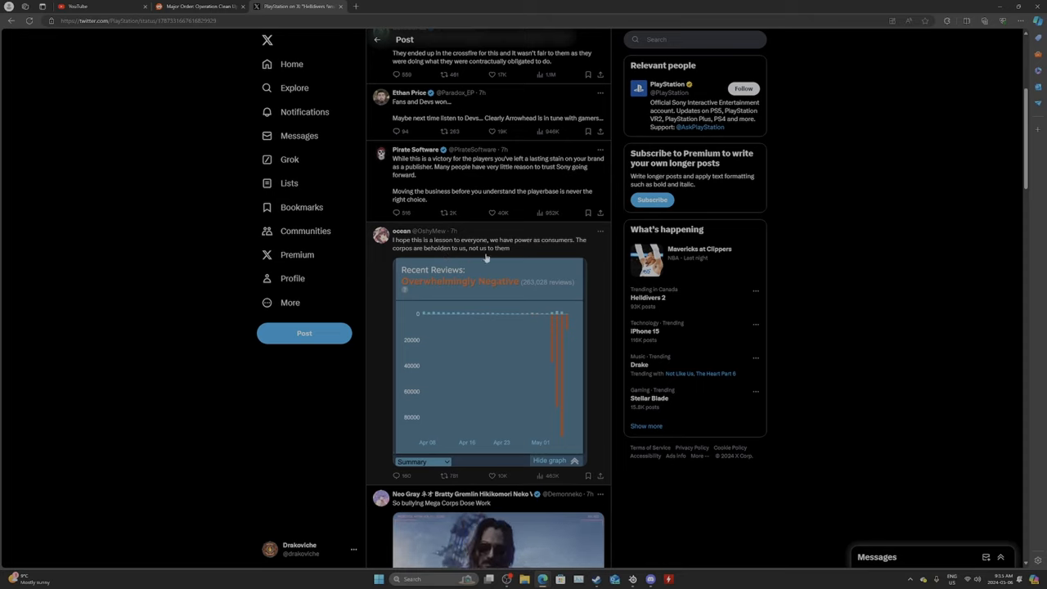
mouse_move(563, 259)
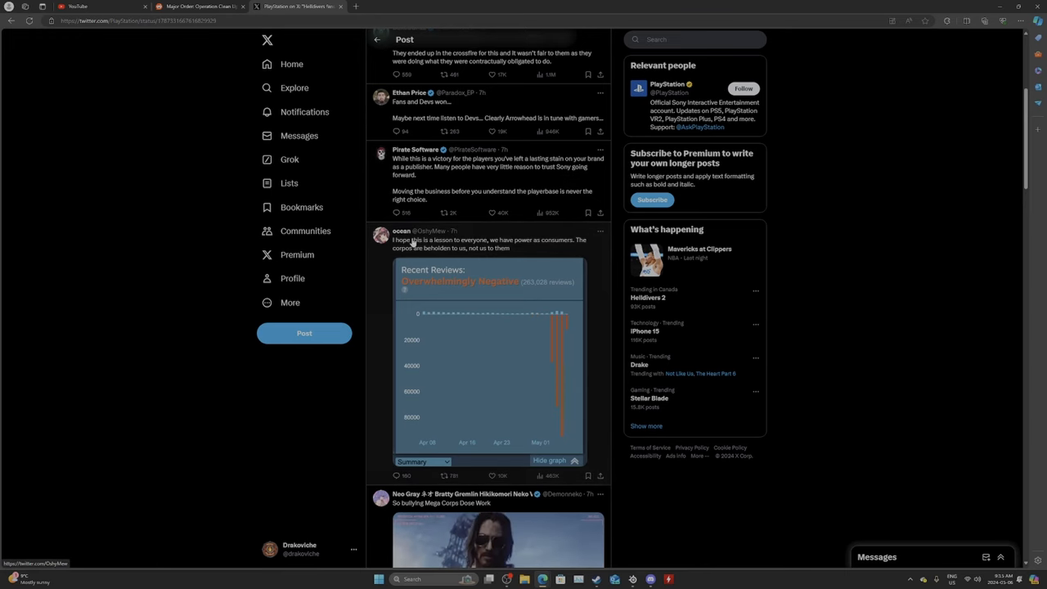
scroll("down", 3)
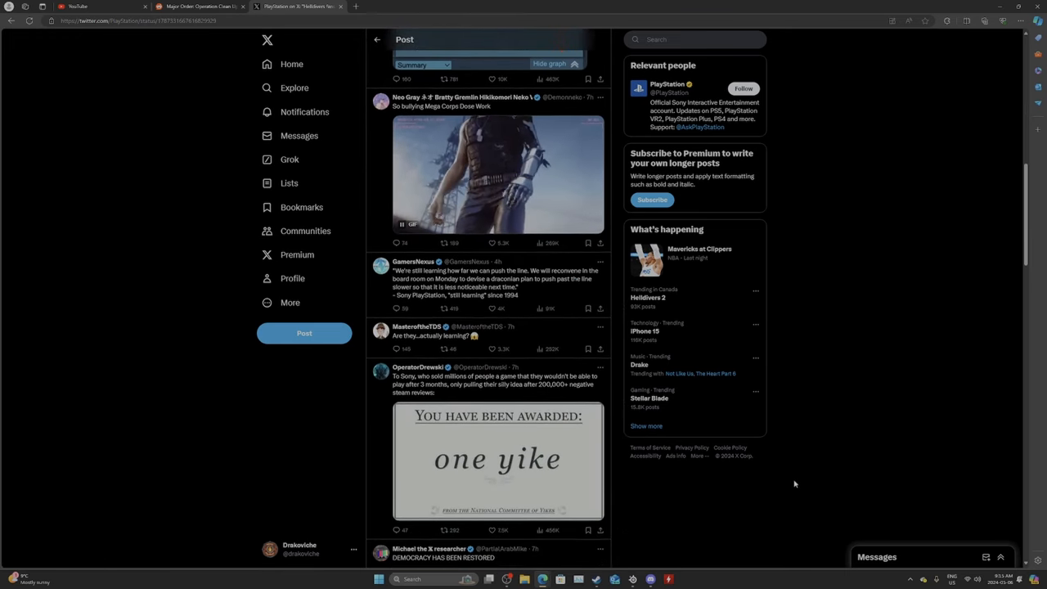
scroll("down", 3)
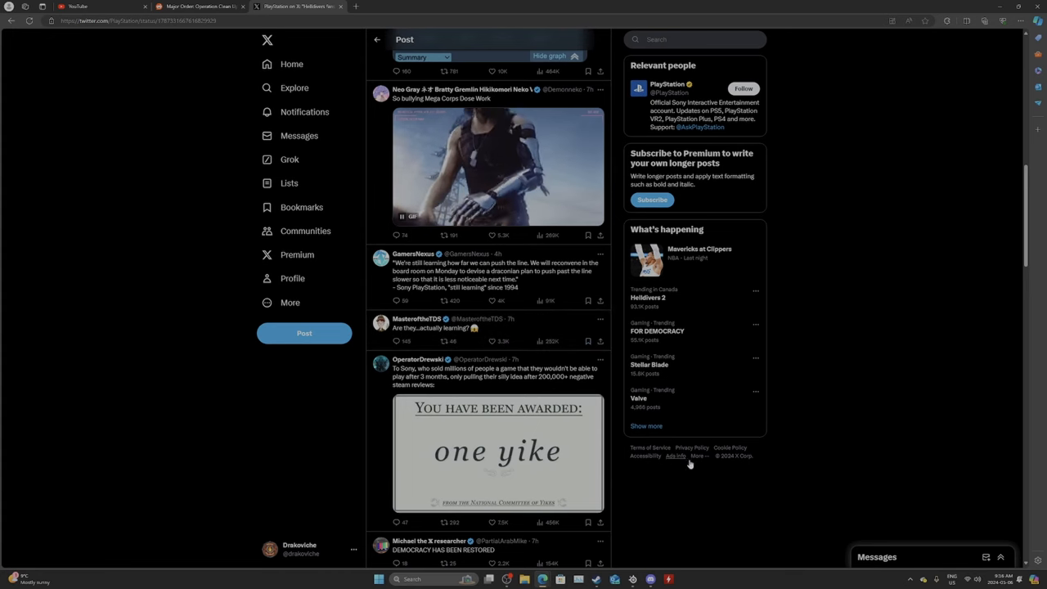
Scroll further down the replies to the Palworld developer's reaction and 'Gamers Win.'
scroll("down", 3)
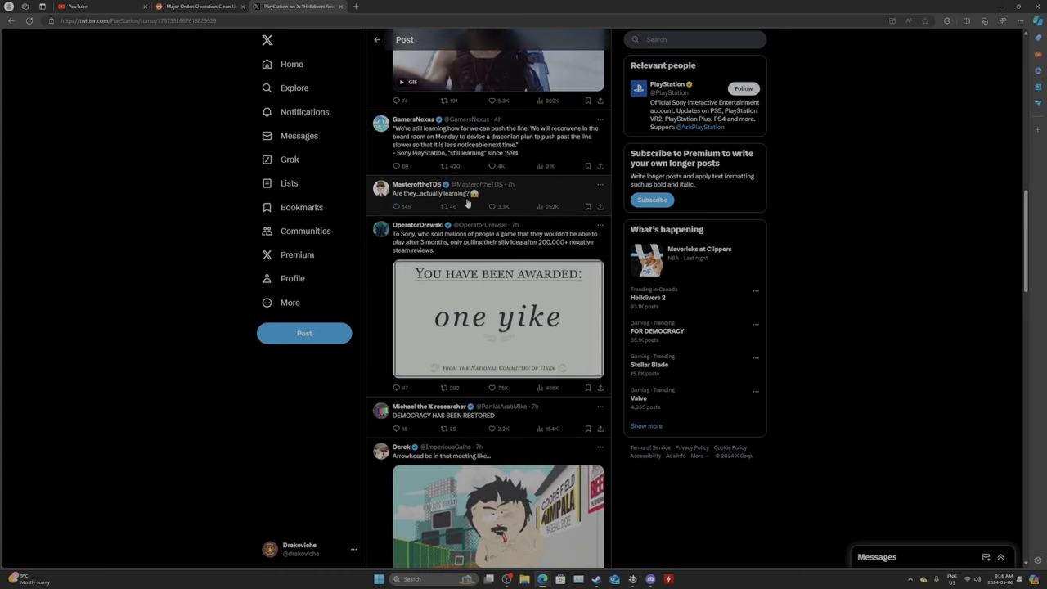
scroll("down", 3)
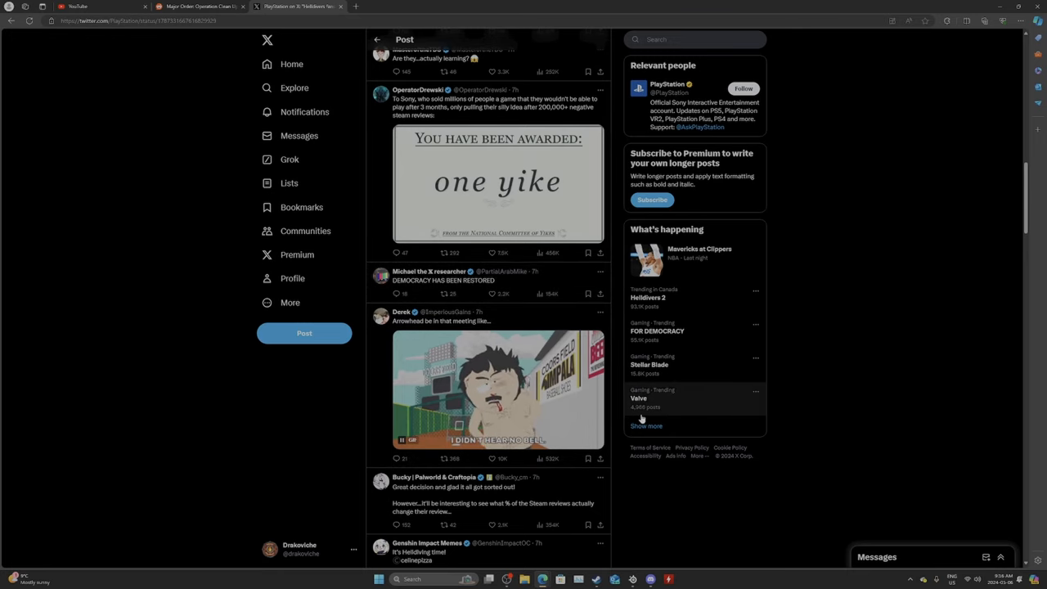
scroll("down", 3)
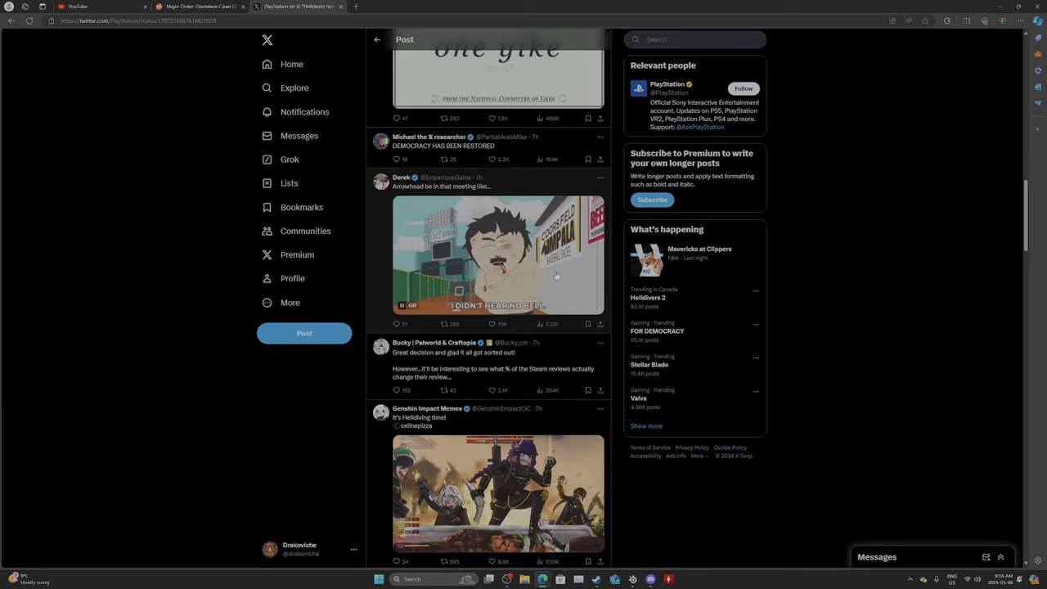
scroll("down", 3)
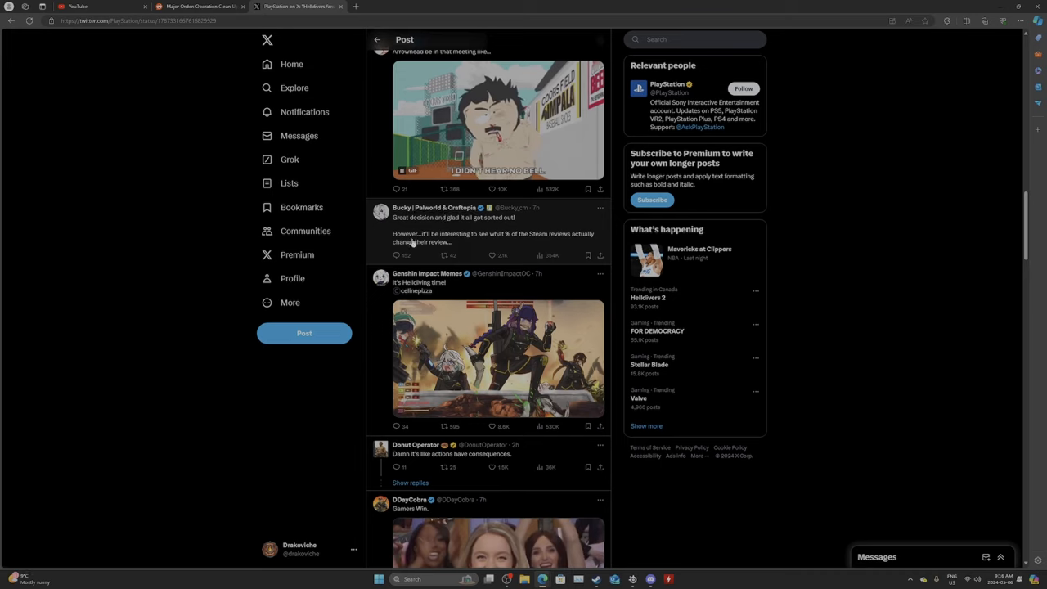
mouse_move(531, 240)
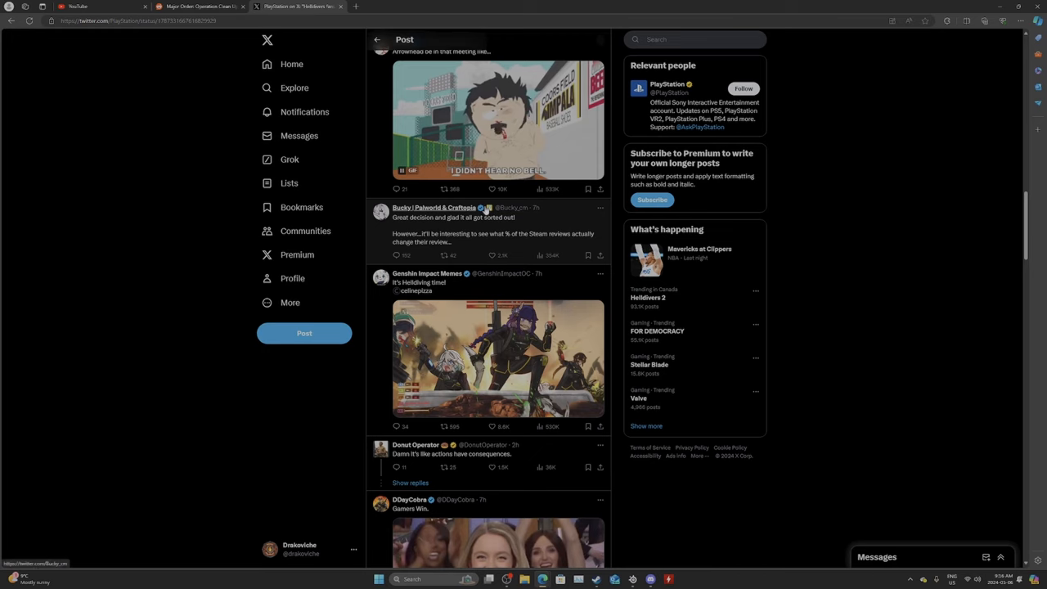
mouse_move(433, 207)
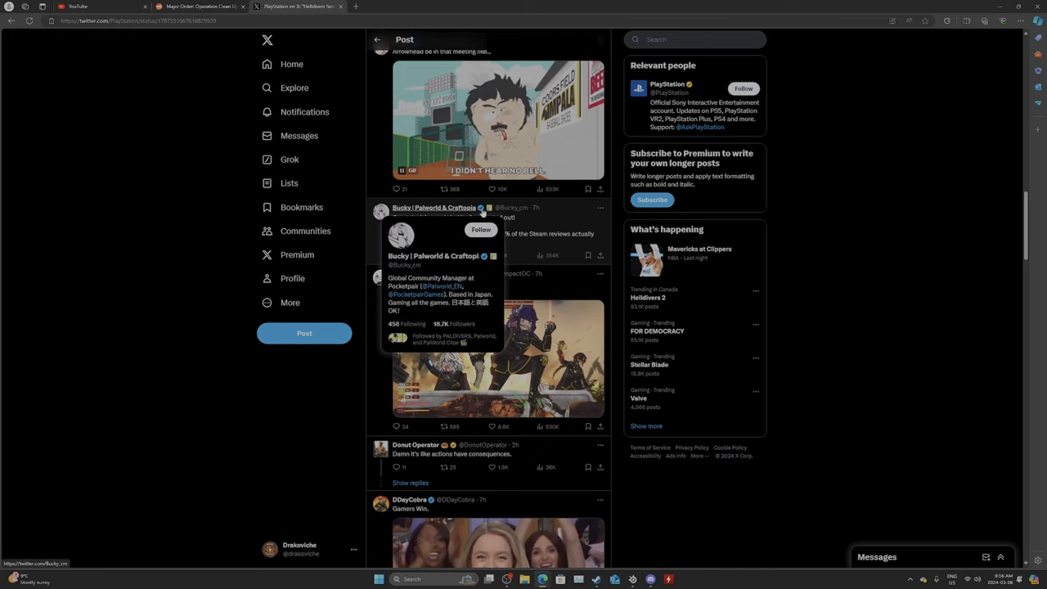
mouse_move(378, 237)
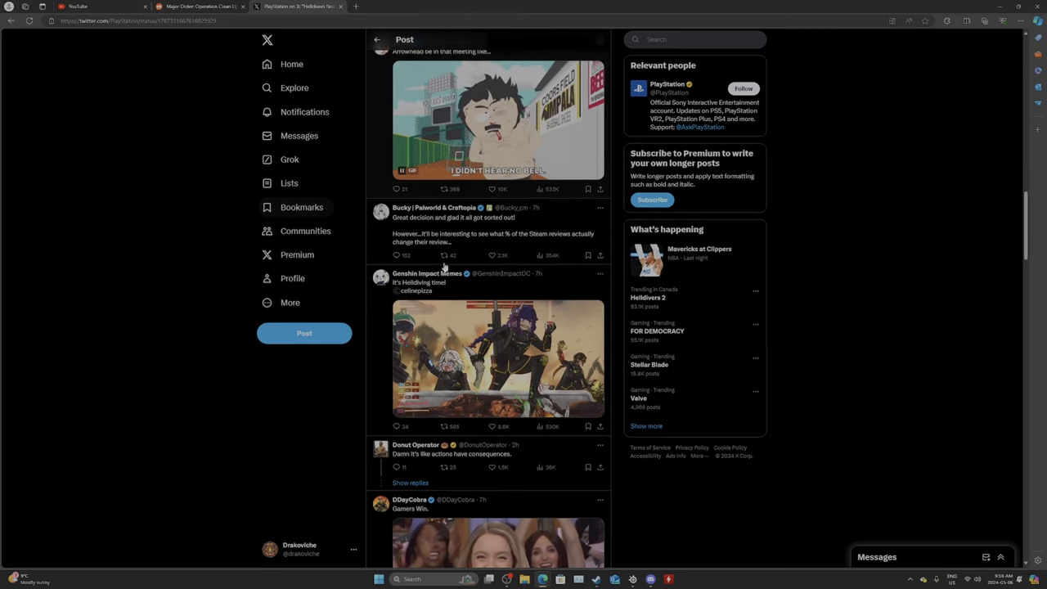
mouse_move(427, 273)
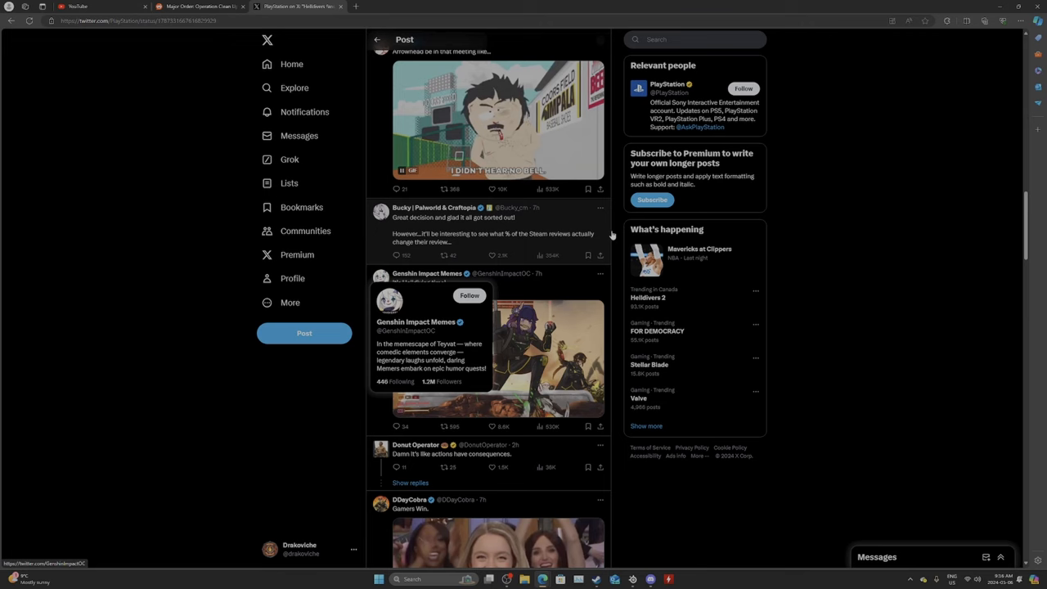
Scroll to the reply with the Steam reviews screenshot and 'Yall better go fix those reviews.'
scroll("down", 3)
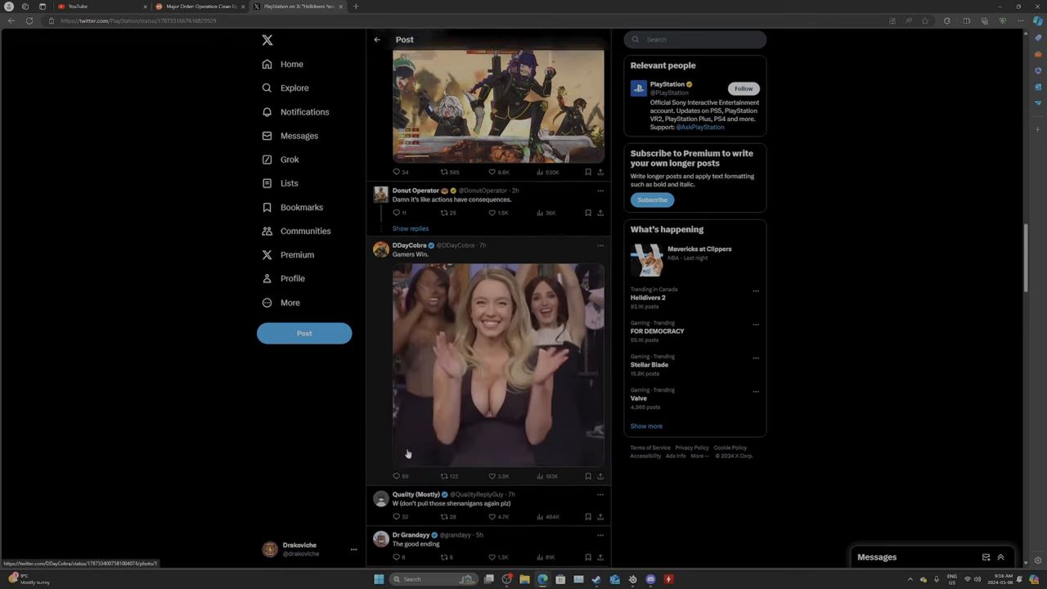
scroll("down", 3)
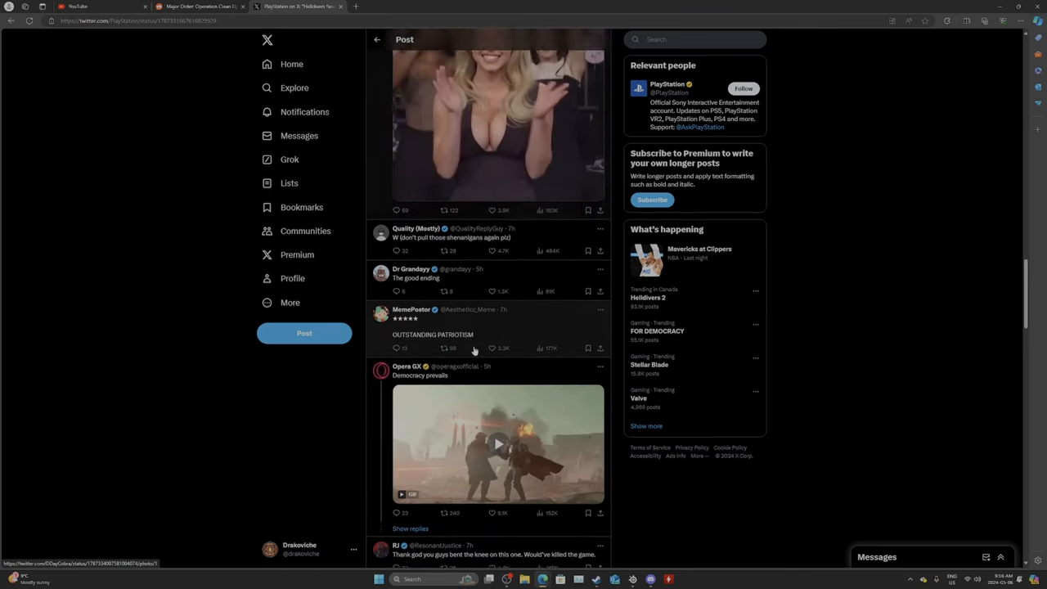
scroll("down", 3)
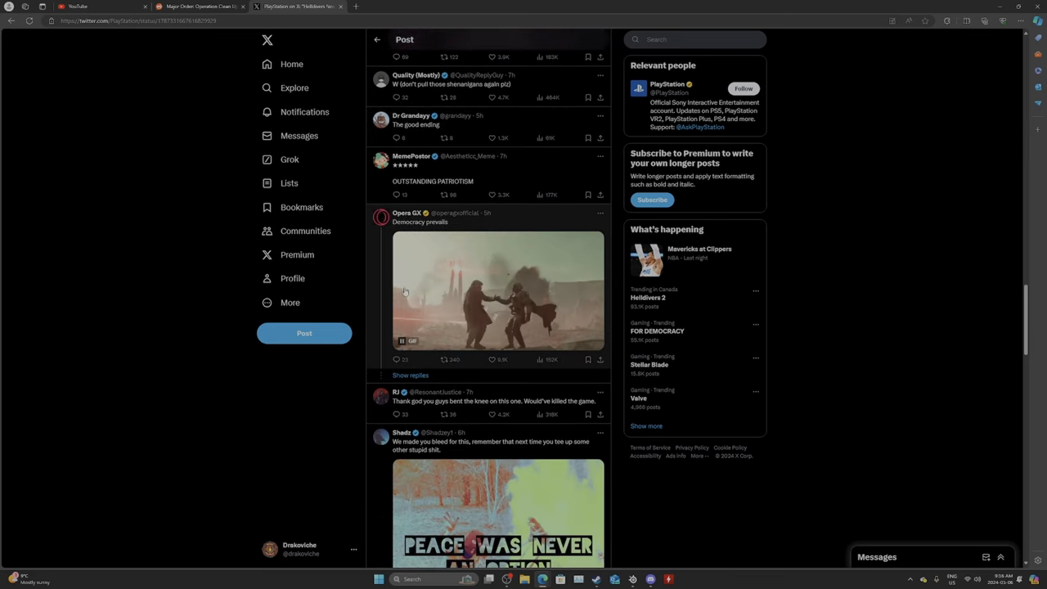
scroll("down", 3)
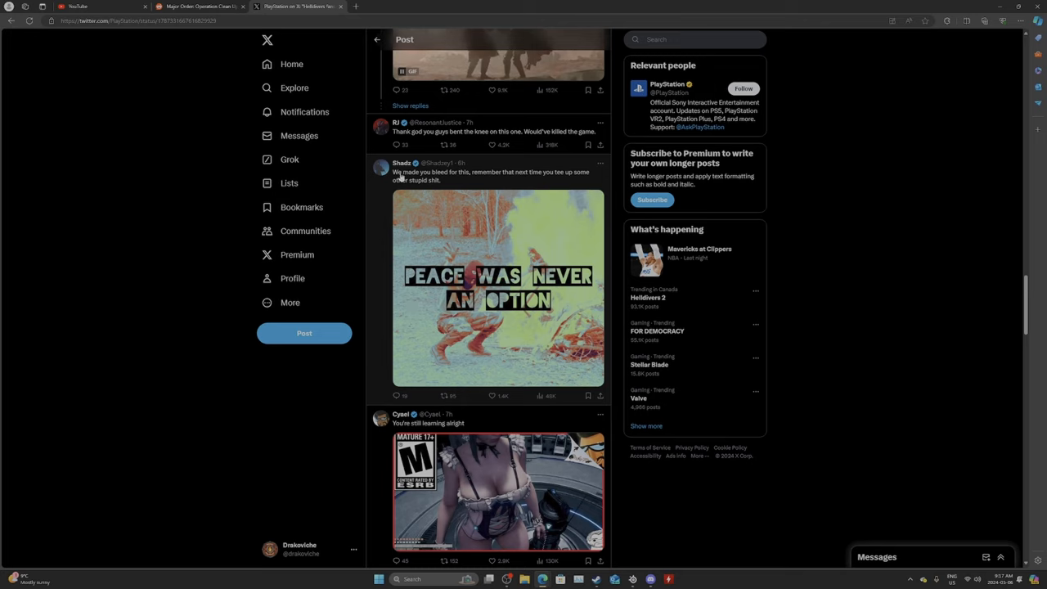
mouse_move(537, 180)
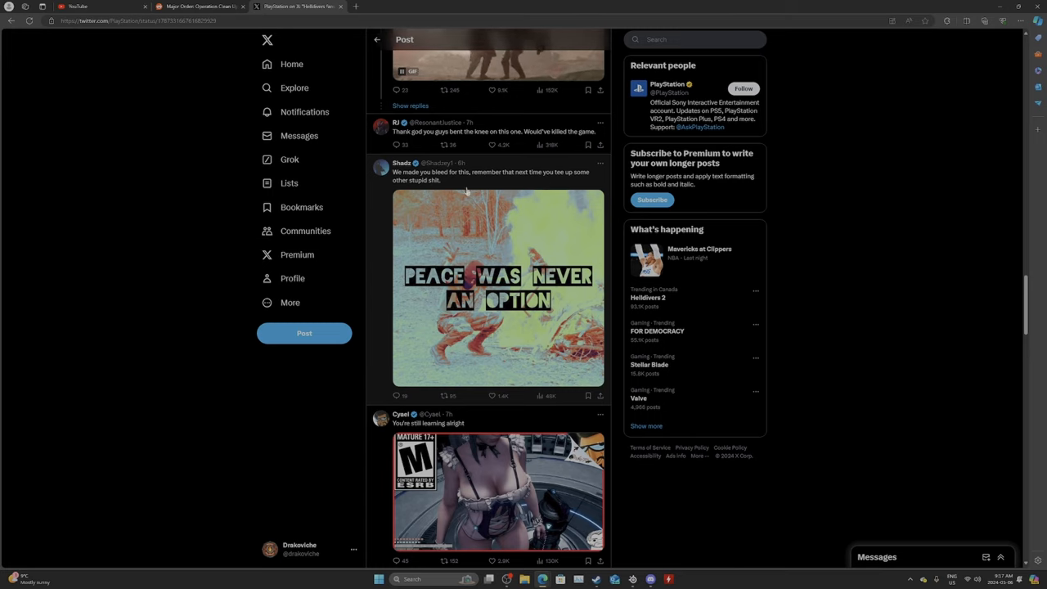
mouse_move(377, 311)
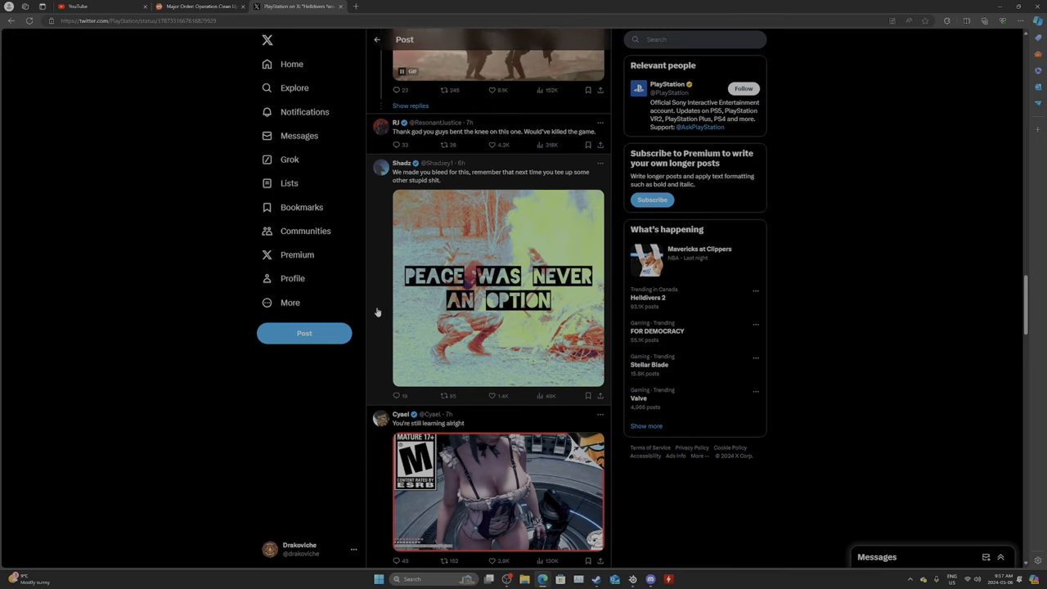
scroll("down", 3)
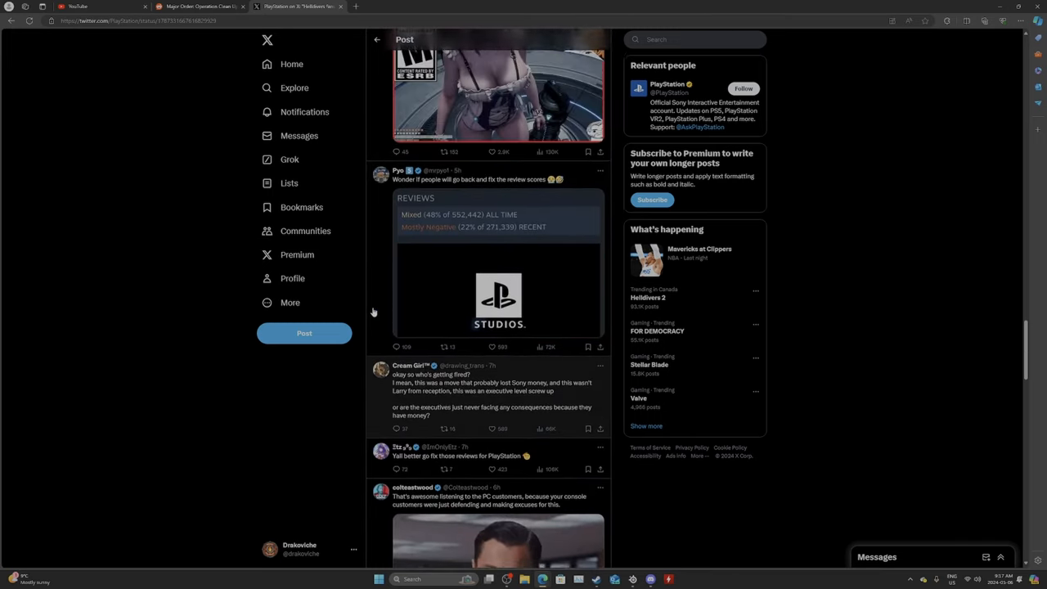
scroll("down", 3)
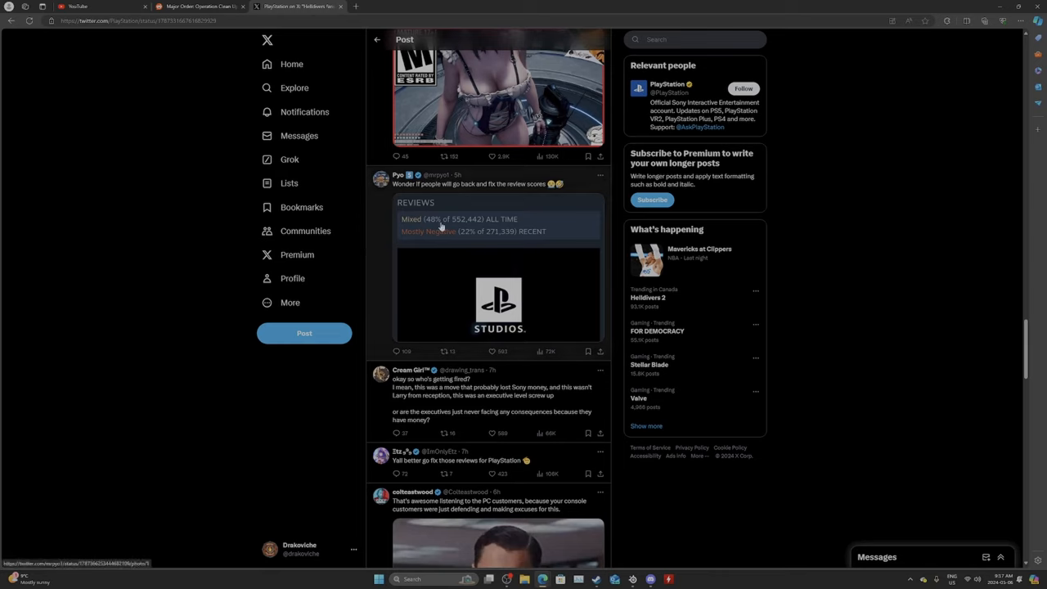
mouse_move(449, 240)
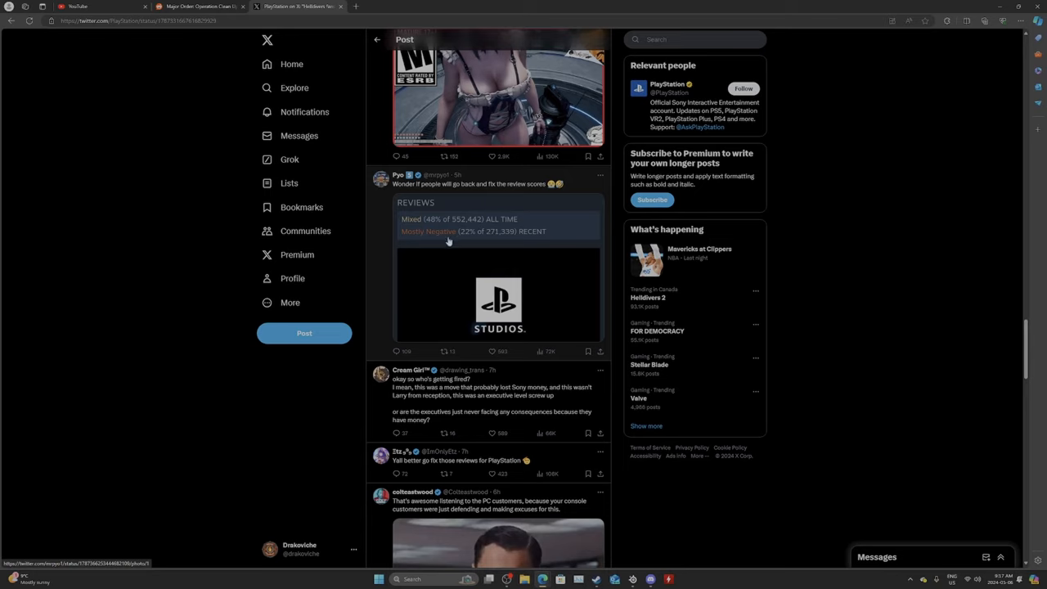
mouse_move(529, 238)
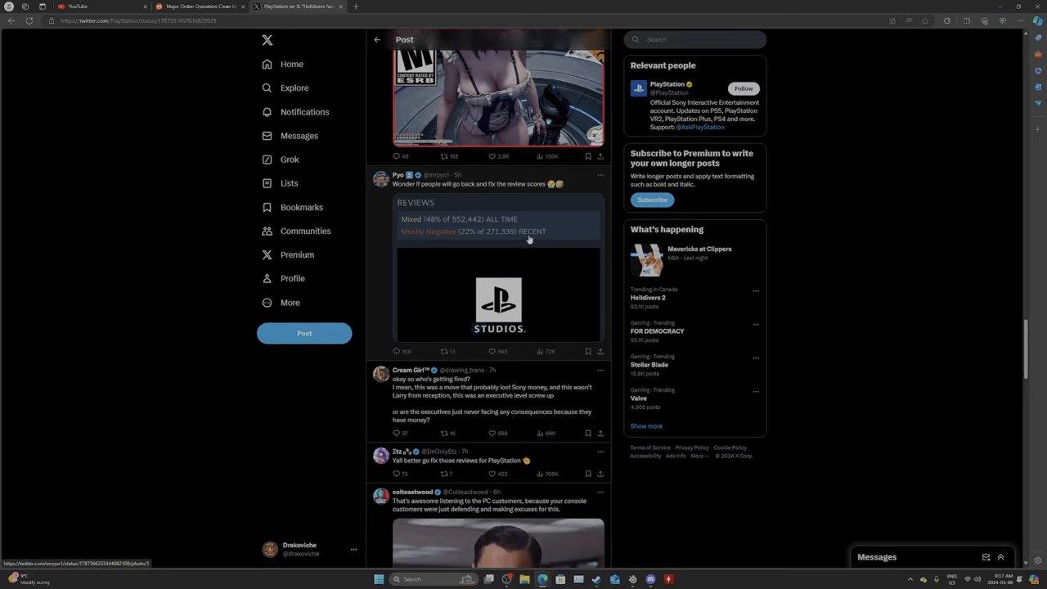
mouse_move(470, 246)
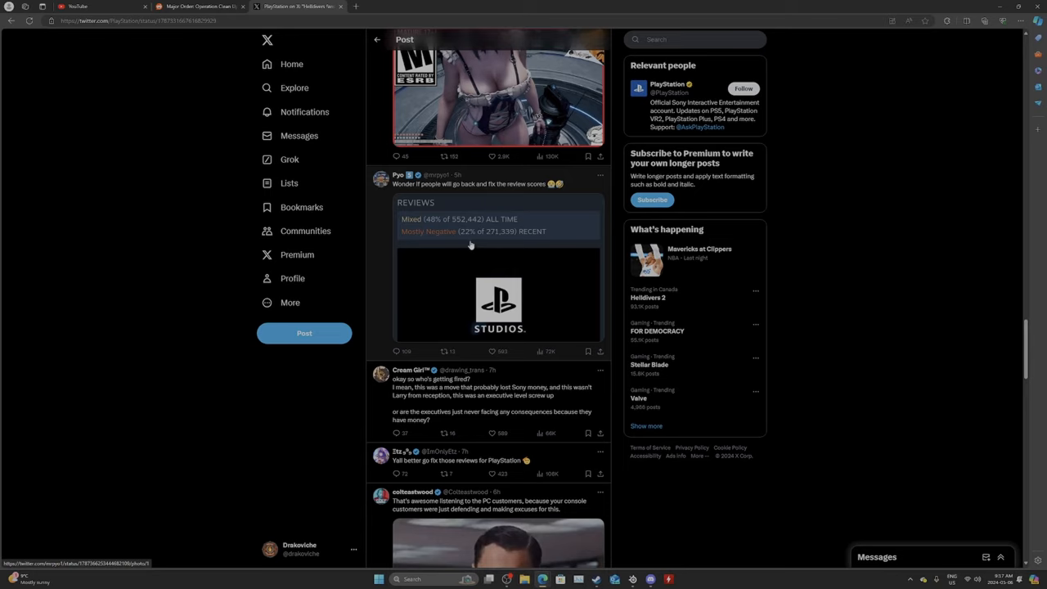
mouse_move(462, 241)
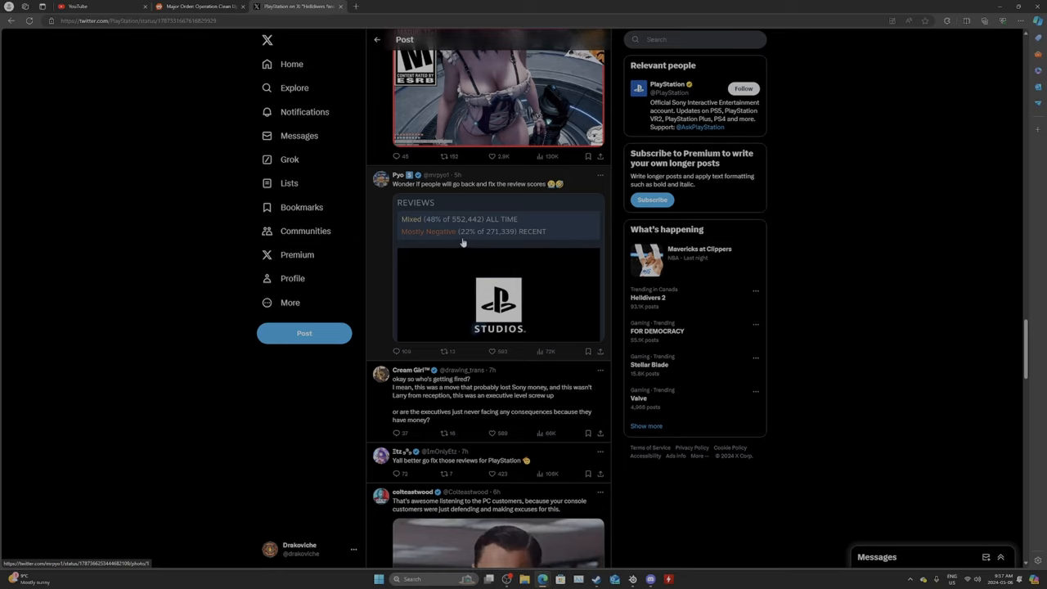
mouse_move(531, 244)
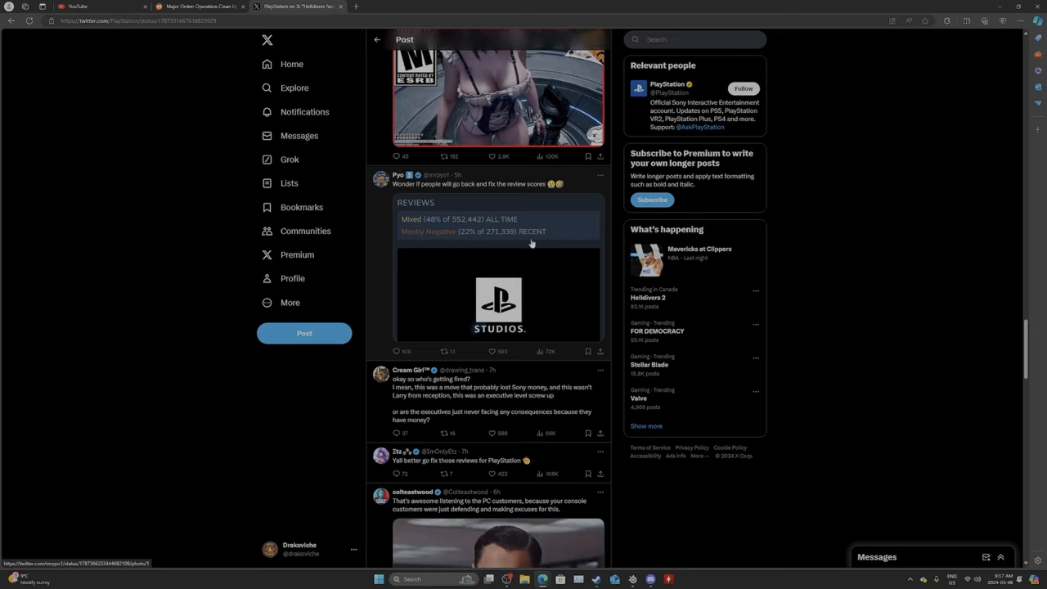
scroll("down", 3)
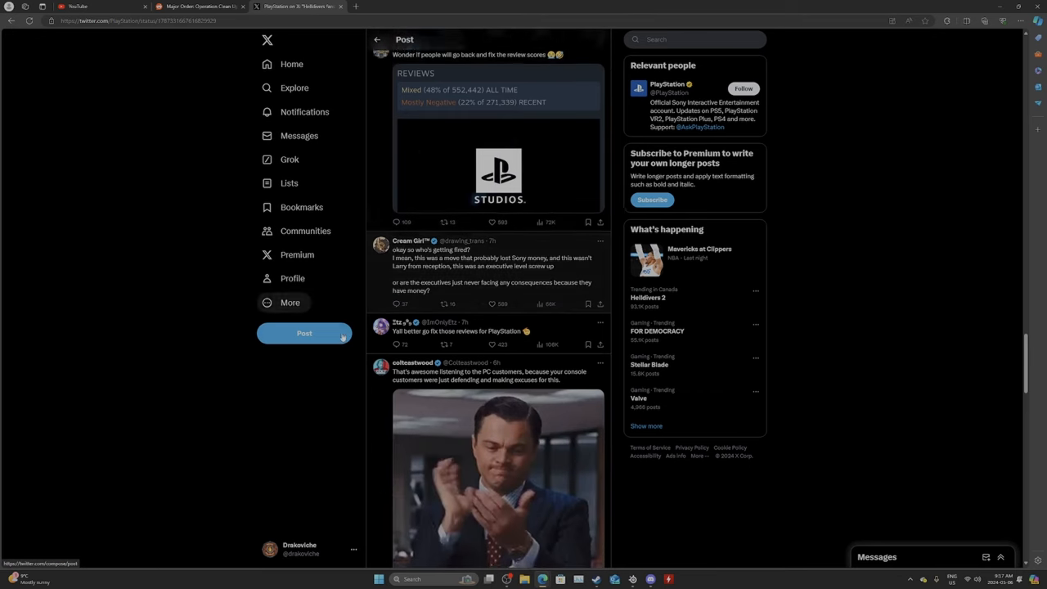
Scroll much further down to 'Holy Jesus, fans won! Let's go' and the 'Democracy will prevail' poster
scroll("down", 3)
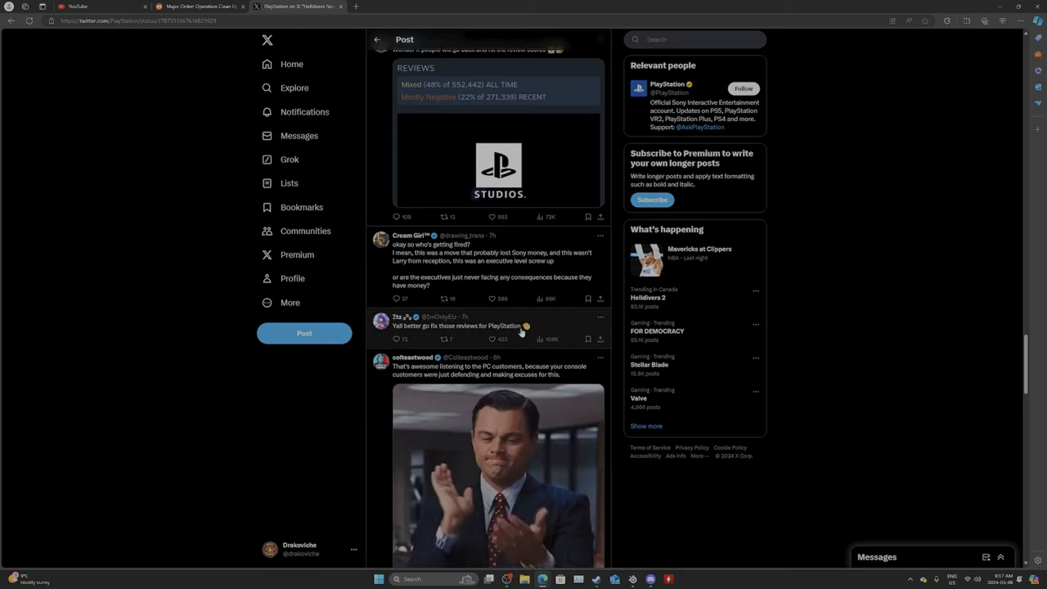
scroll("down", 3)
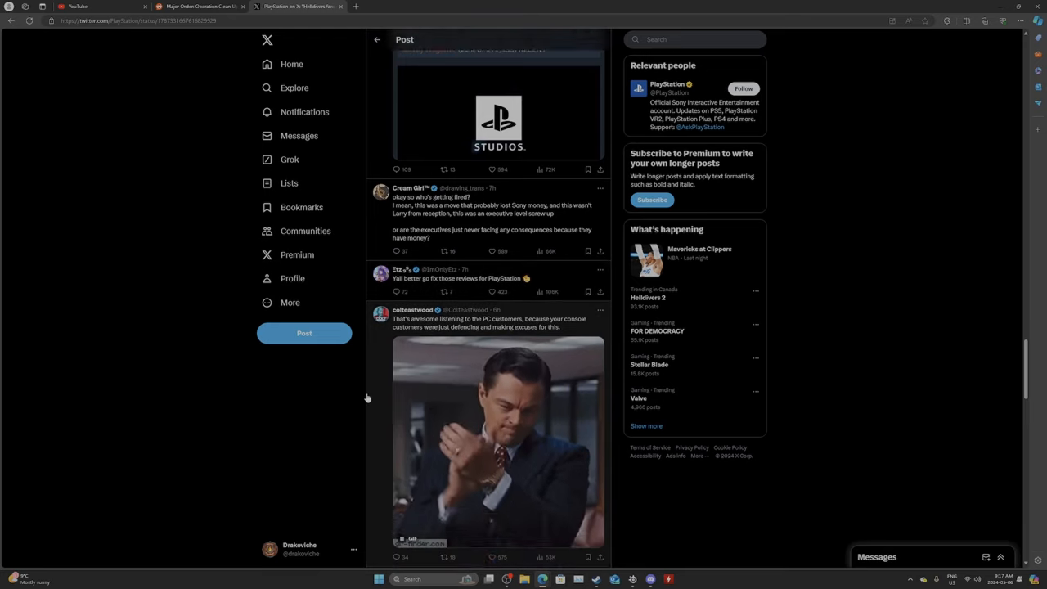
scroll("down", 3)
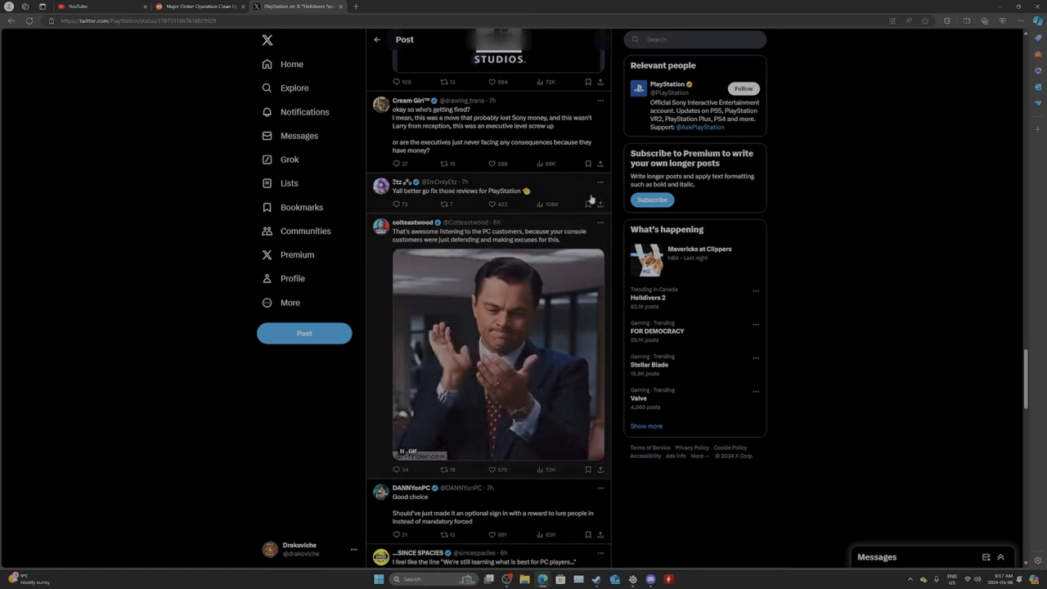
scroll("down", 3)
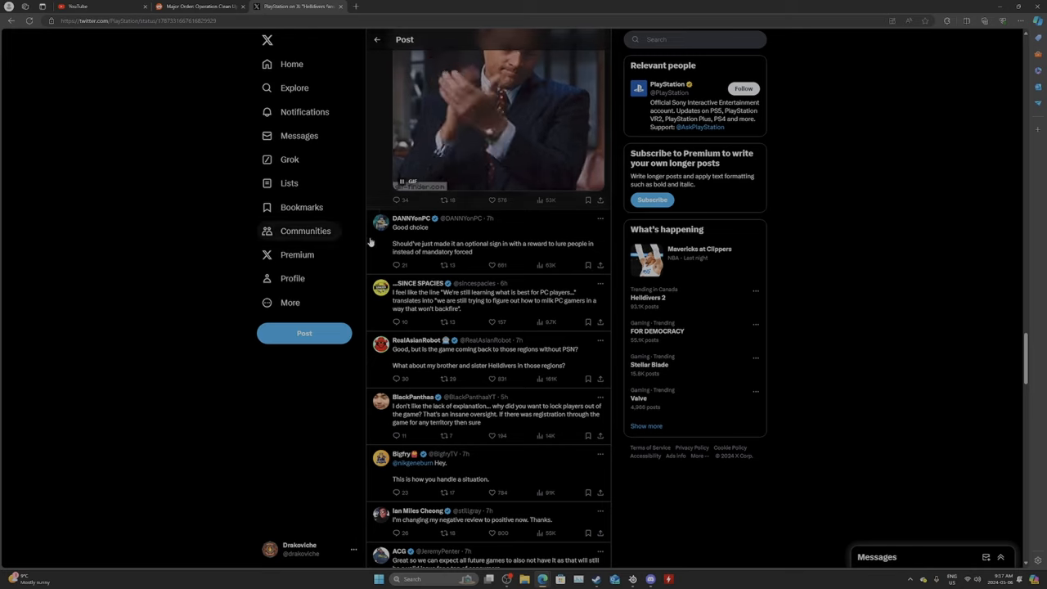
mouse_move(315, 432)
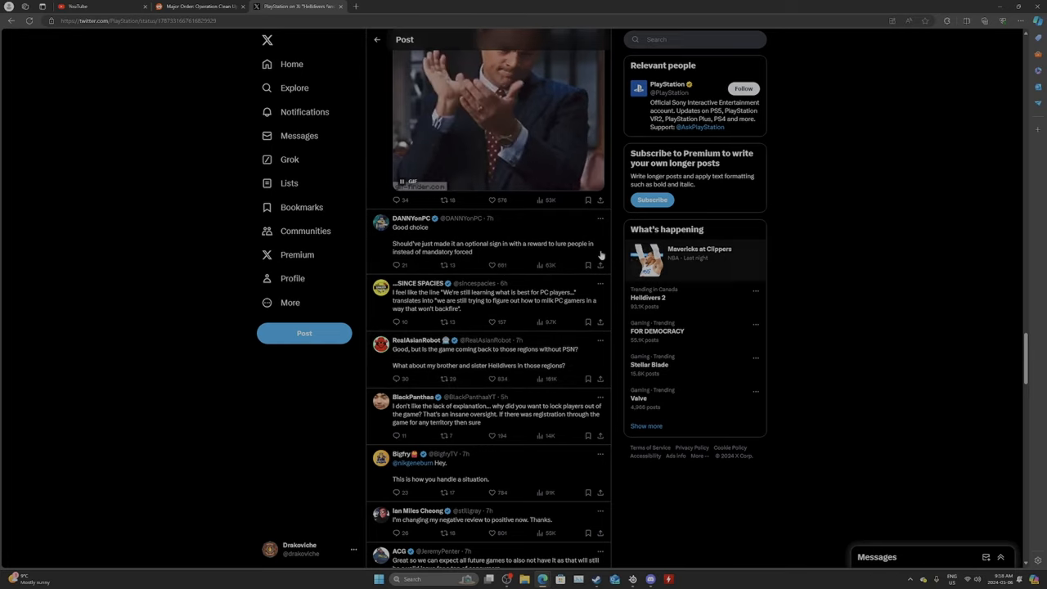
mouse_move(335, 432)
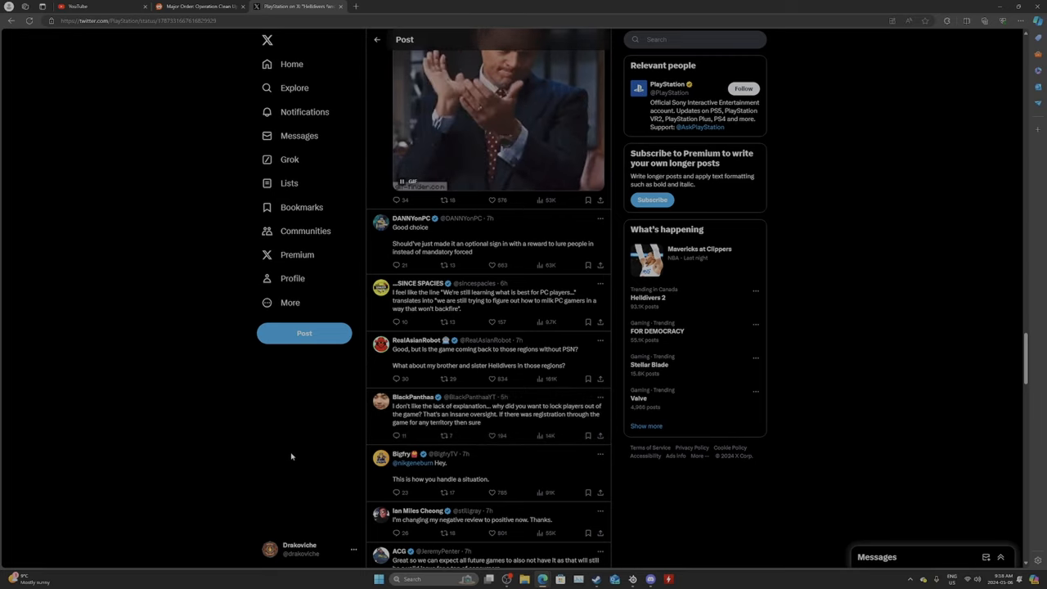
scroll("down", 3)
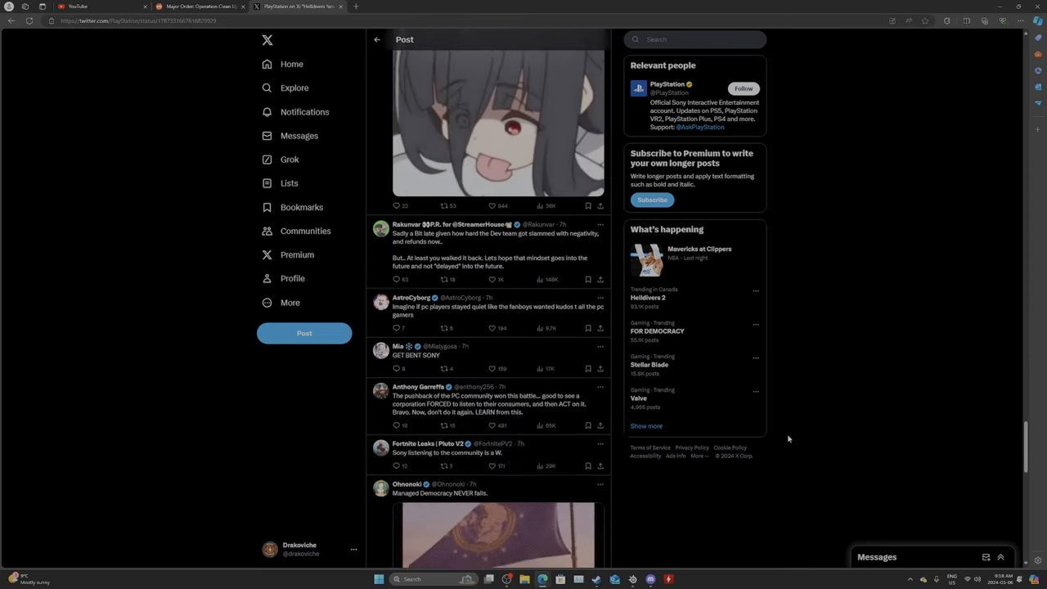
scroll("down", 3)
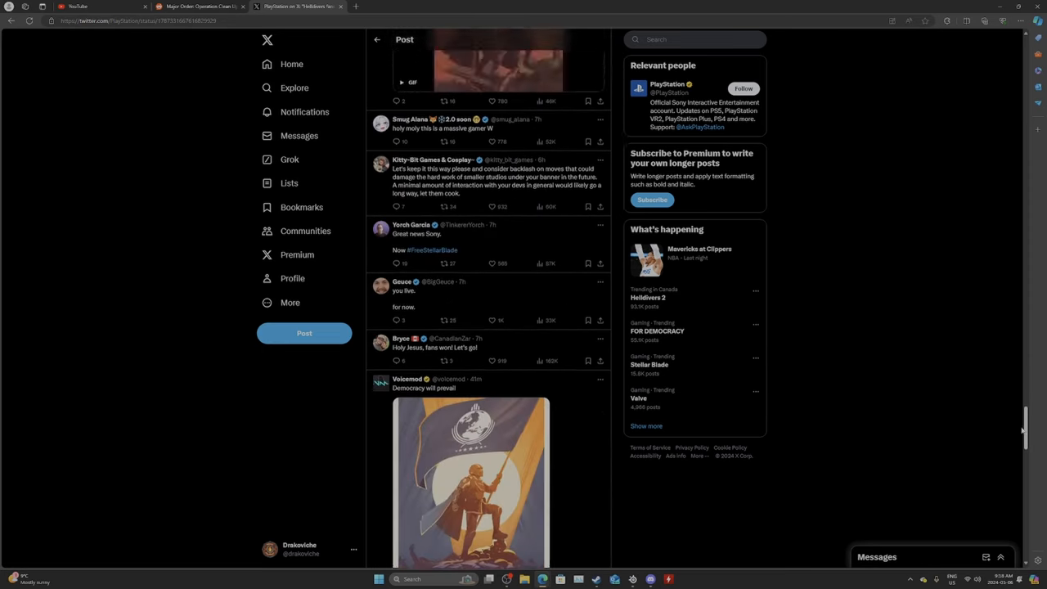